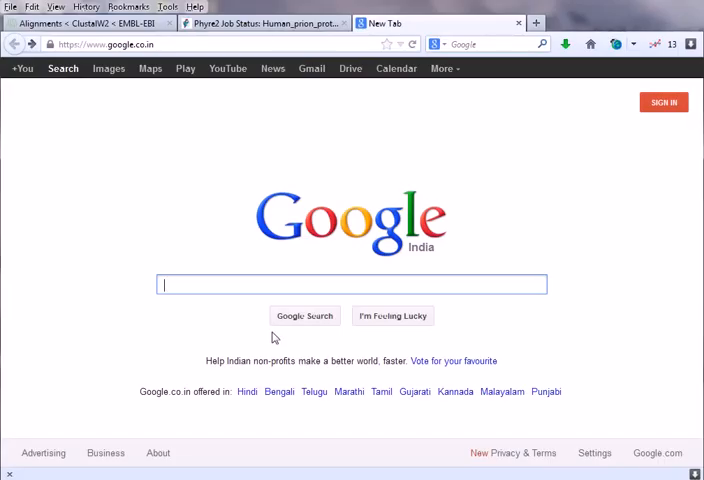
mouse_move(184, 336)
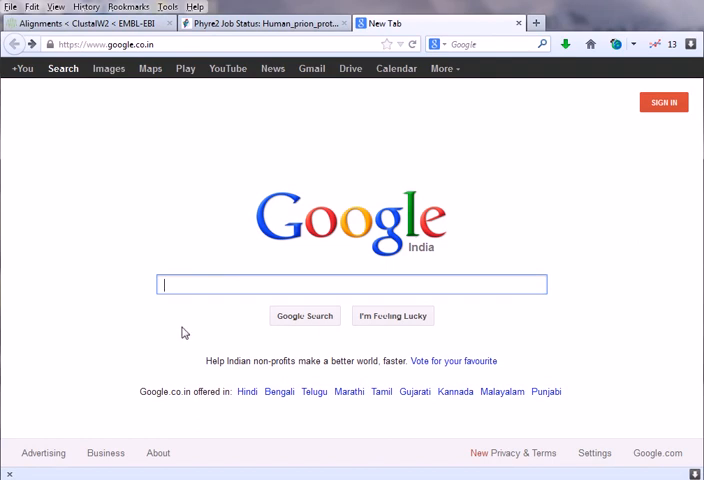
mouse_move(256, 178)
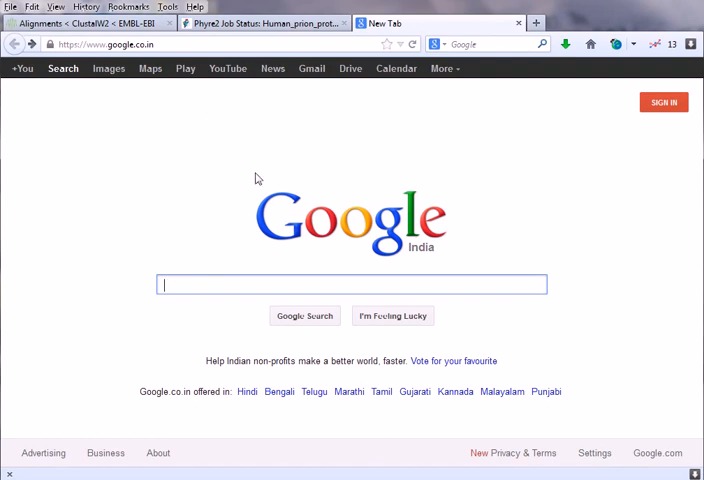
mouse_move(184, 338)
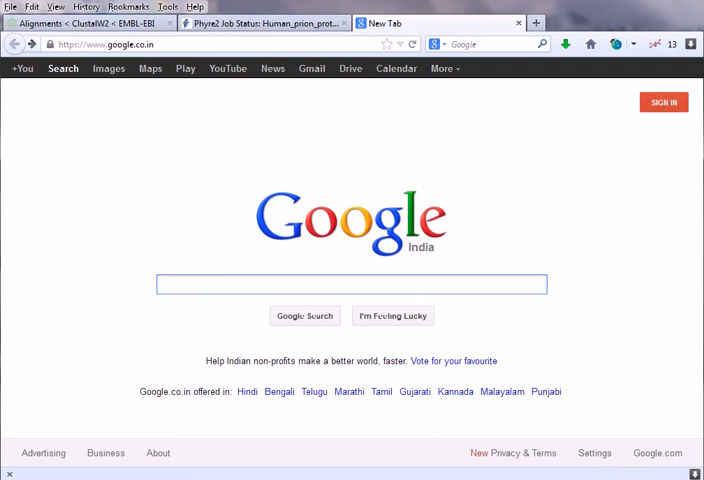
- Search the web for expasy and open the ExPASy SIB Bioinformatics Resource Portal result
click(352, 284)
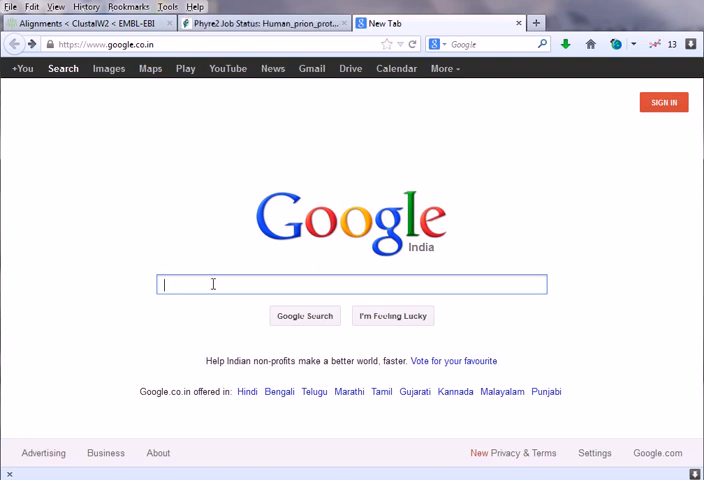
text(expas)
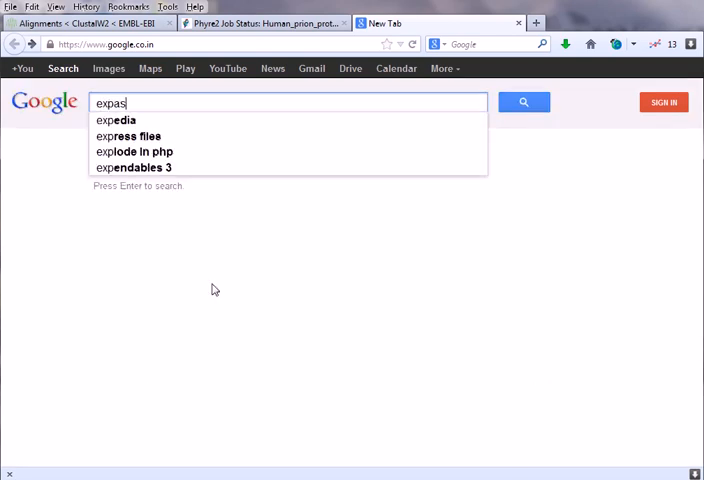
key(Return)
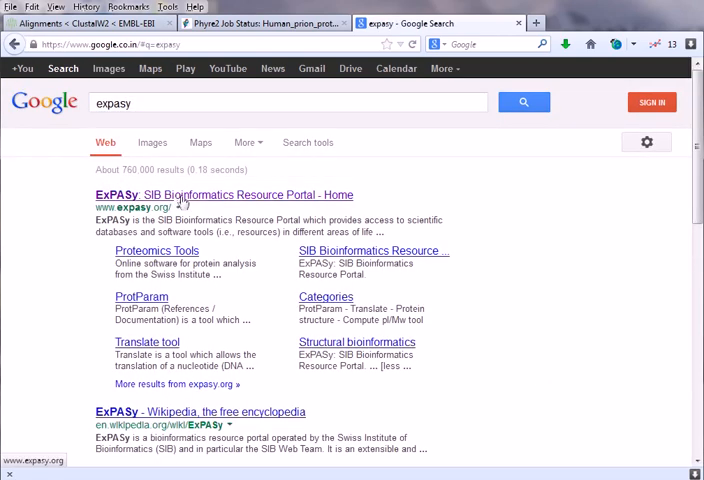
click(224, 194)
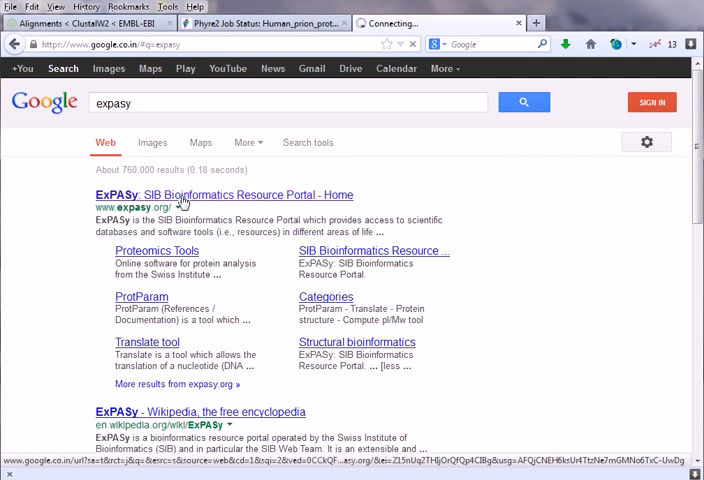
click(226, 194)
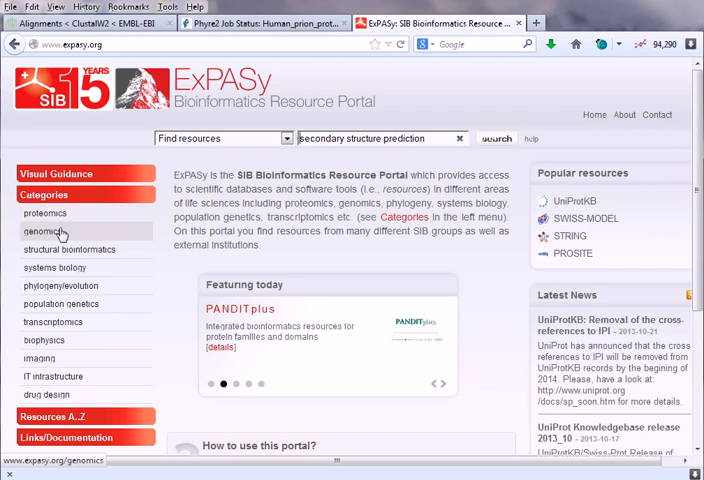
mouse_move(46, 340)
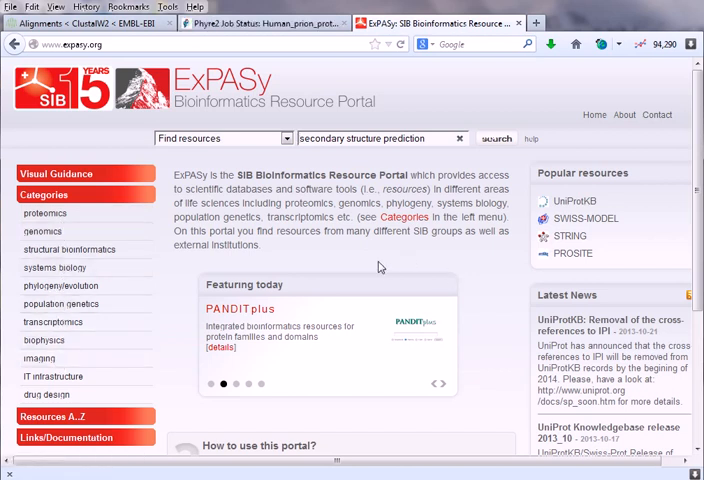
scroll(down, 3)
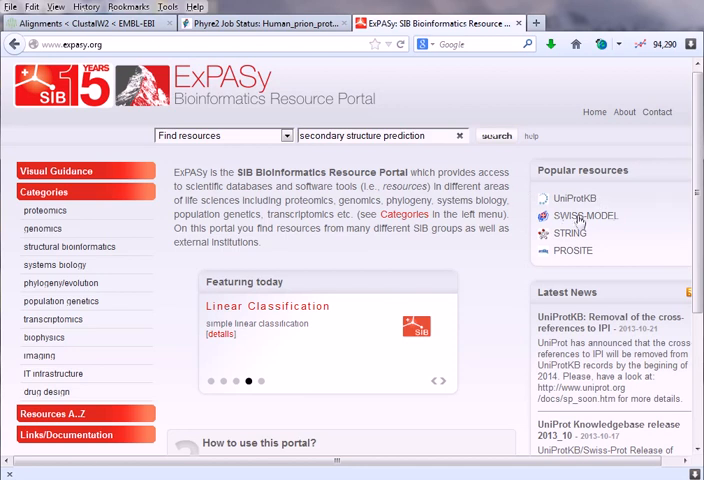
mouse_move(584, 216)
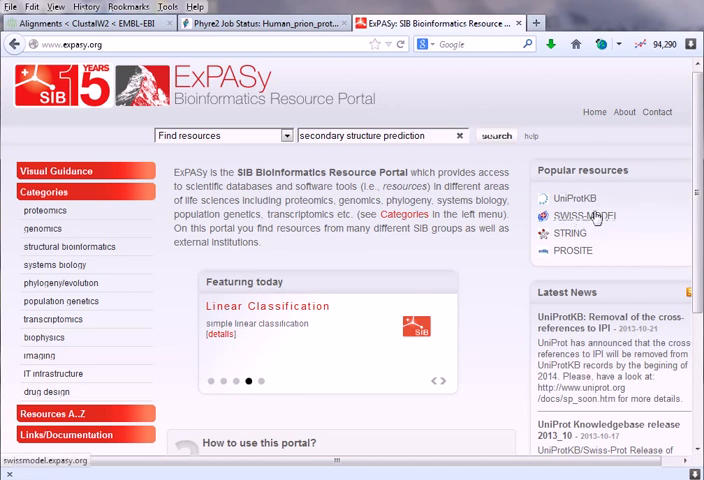
mouse_move(588, 220)
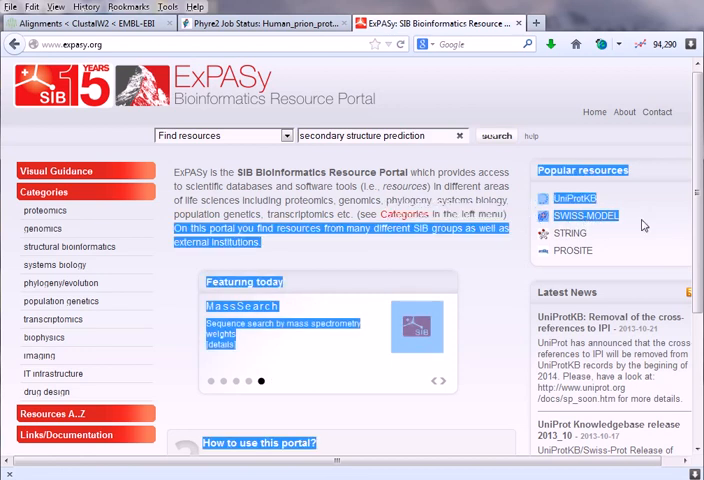
- Open SWISS-MODEL from the portal's popular resources and choose Automated Mode in the Modelling sidebar
click(586, 216)
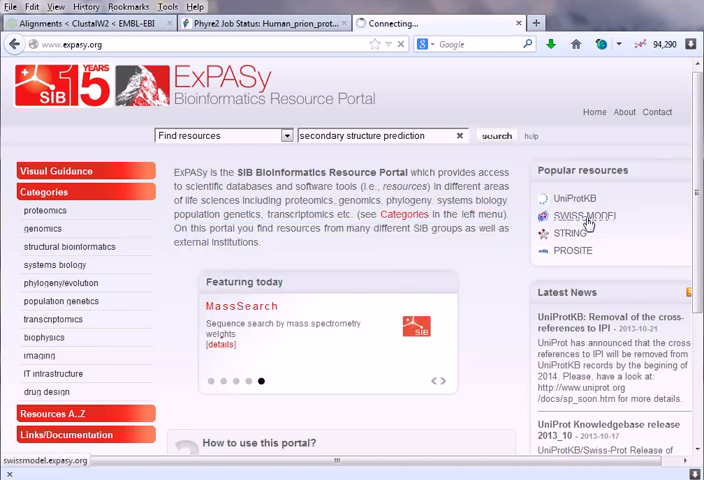
click(572, 216)
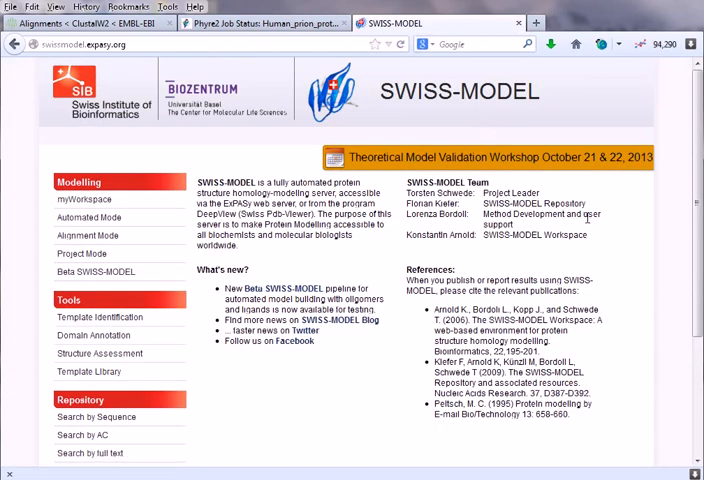
mouse_move(260, 160)
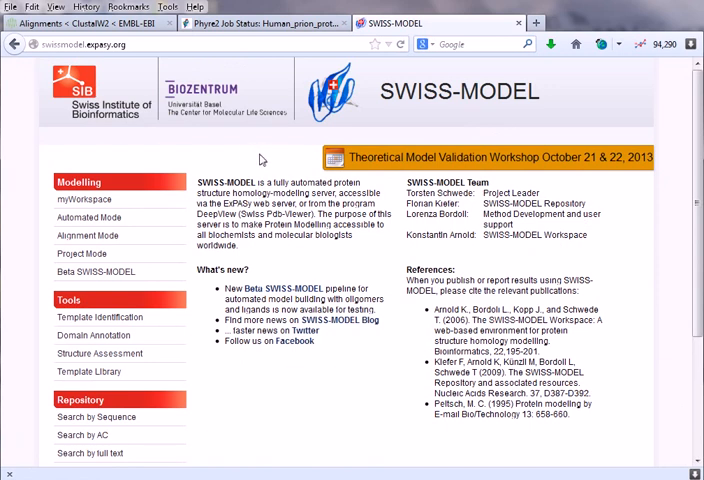
mouse_move(326, 258)
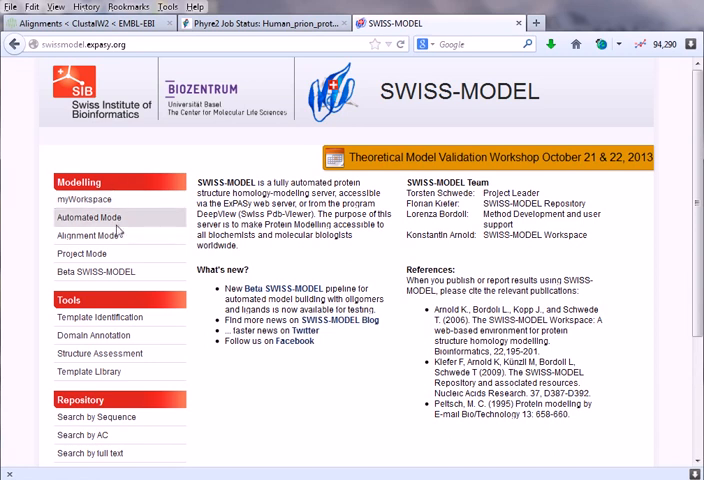
click(88, 216)
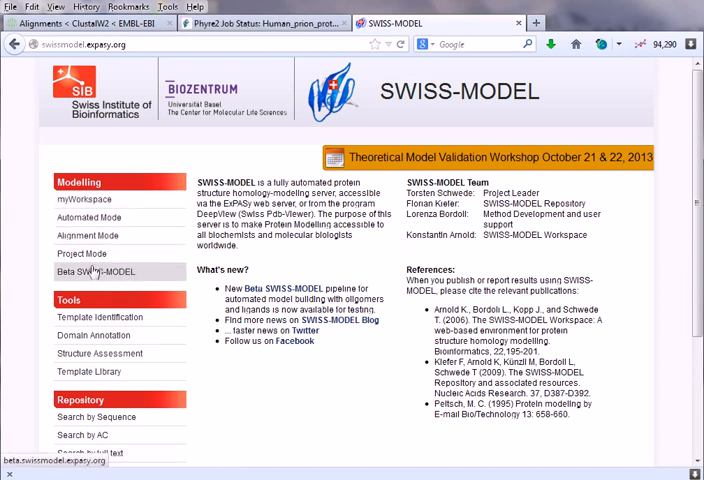
mouse_move(100, 374)
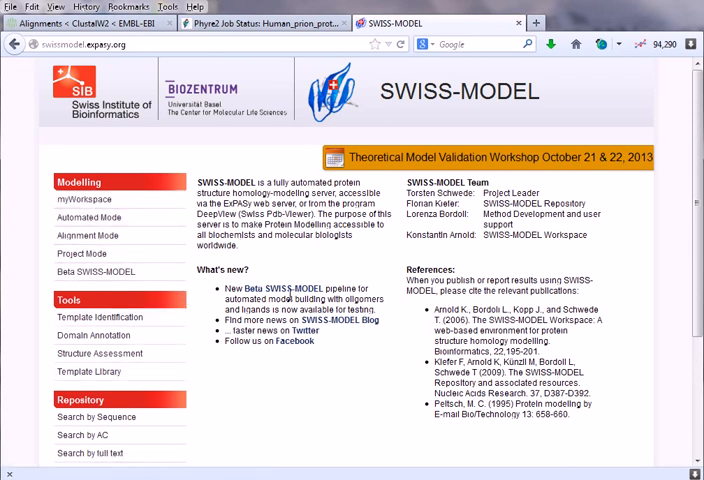
scroll(down, 3)
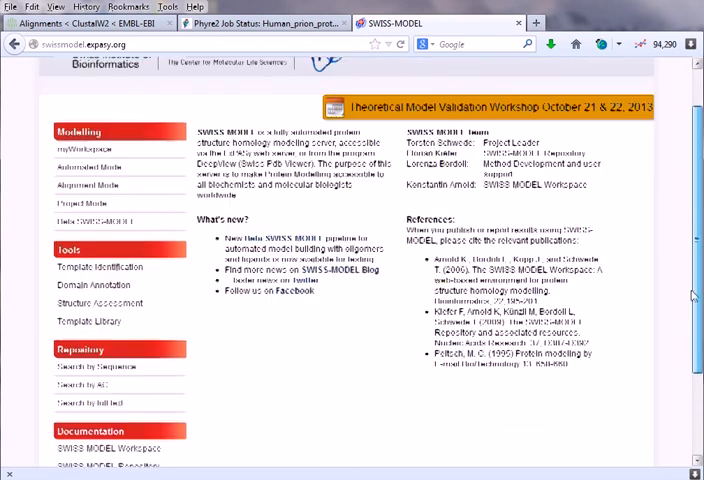
scroll(up, 3)
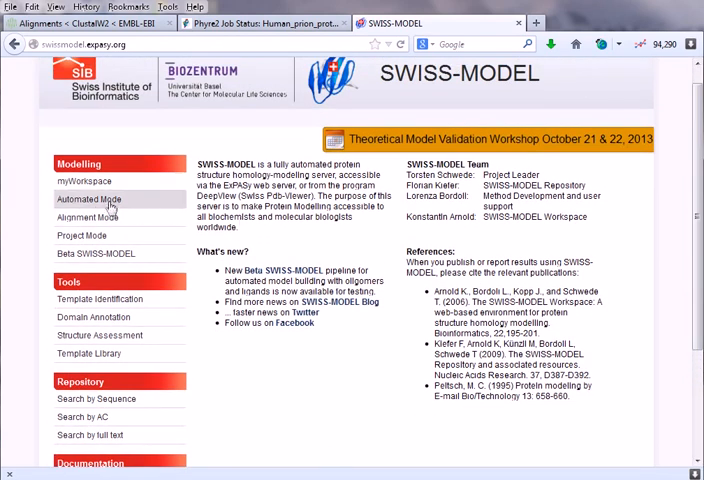
mouse_move(84, 216)
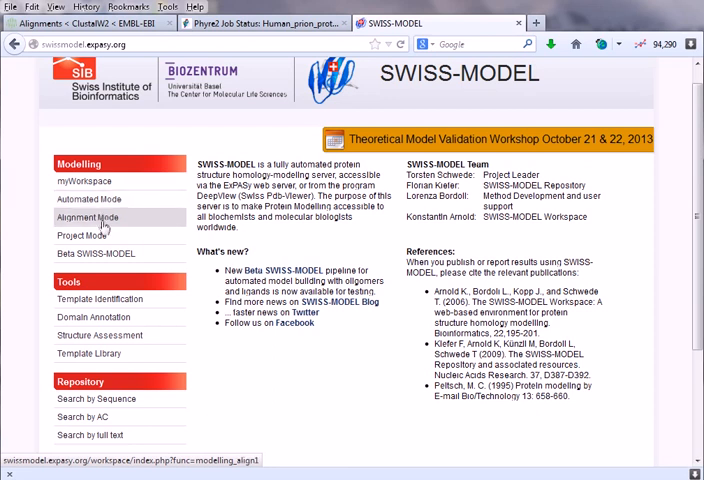
mouse_move(88, 236)
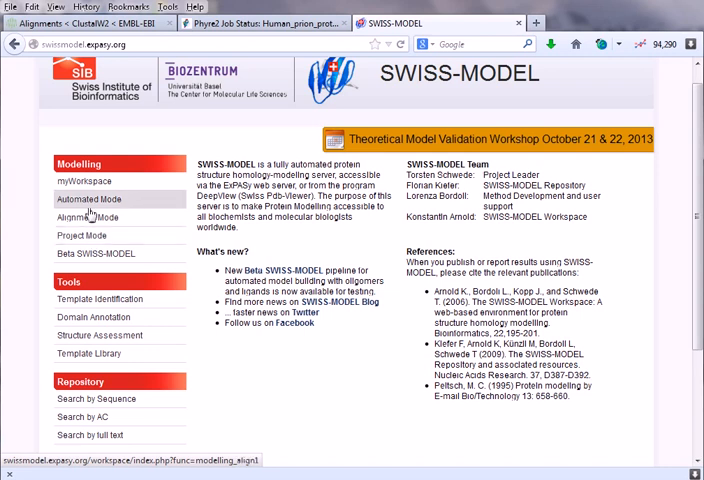
click(86, 198)
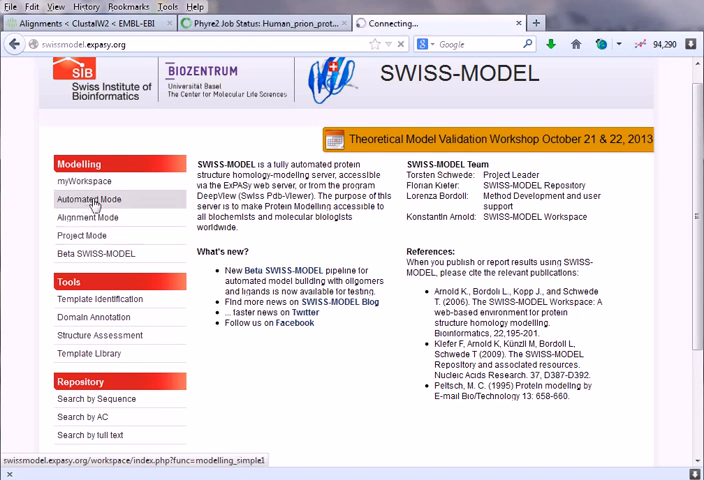
click(90, 198)
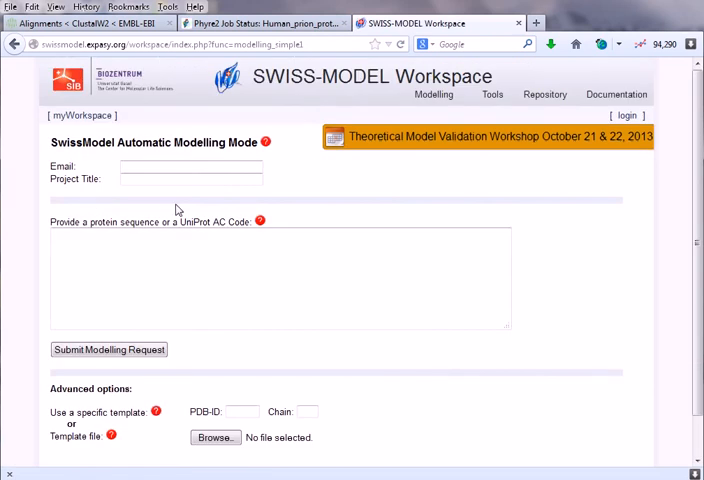
mouse_move(228, 222)
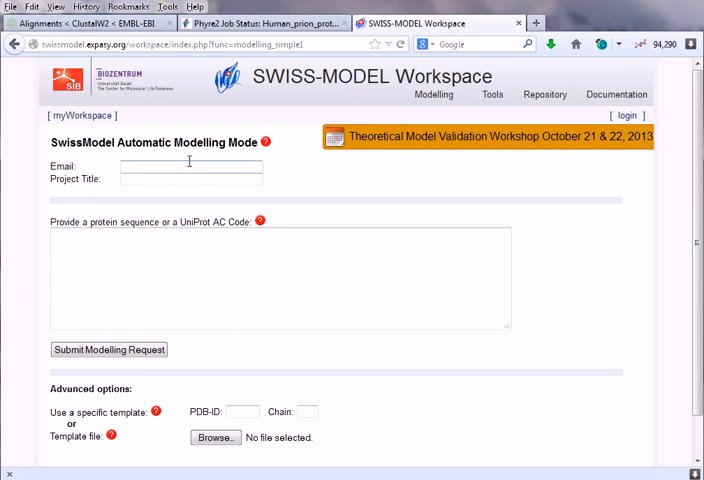
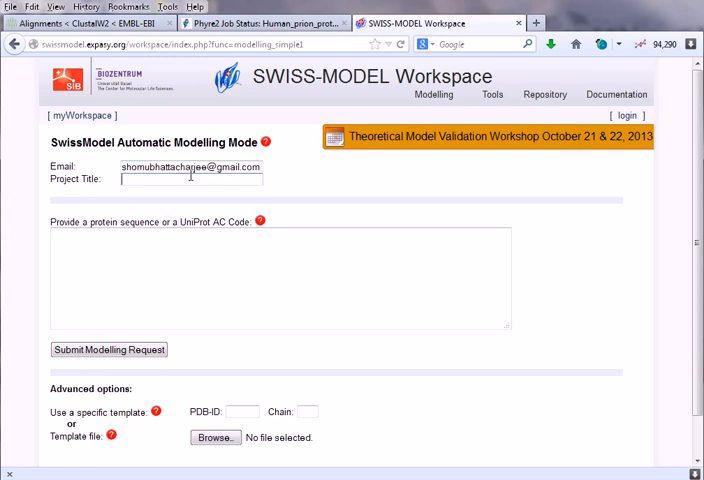
text(Human)
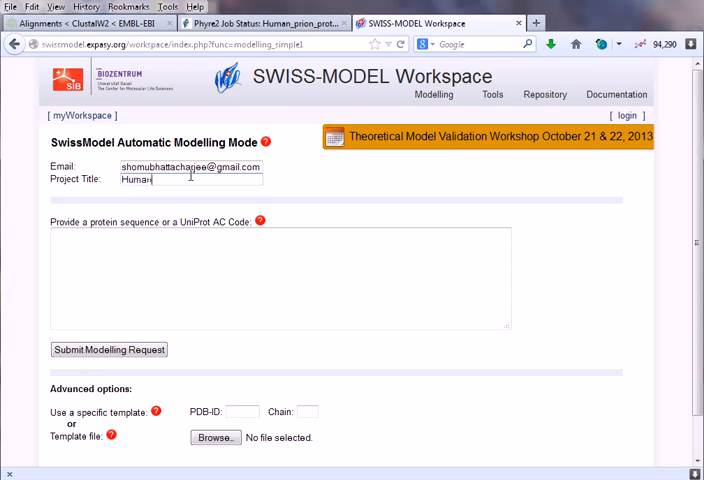
text(prion protein s)
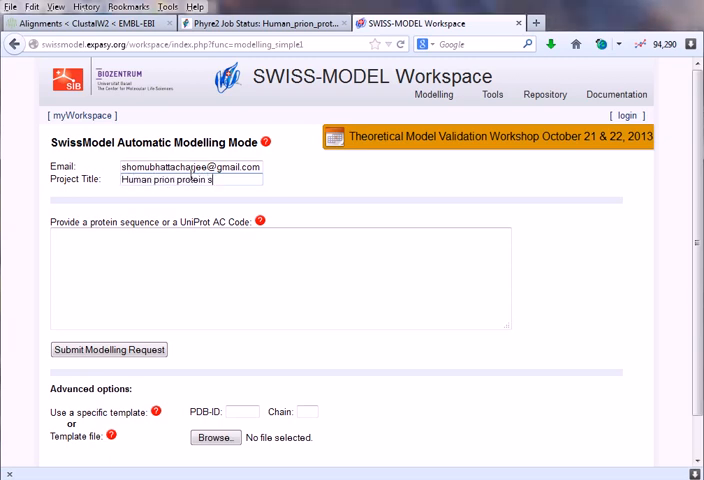
text(tructure)
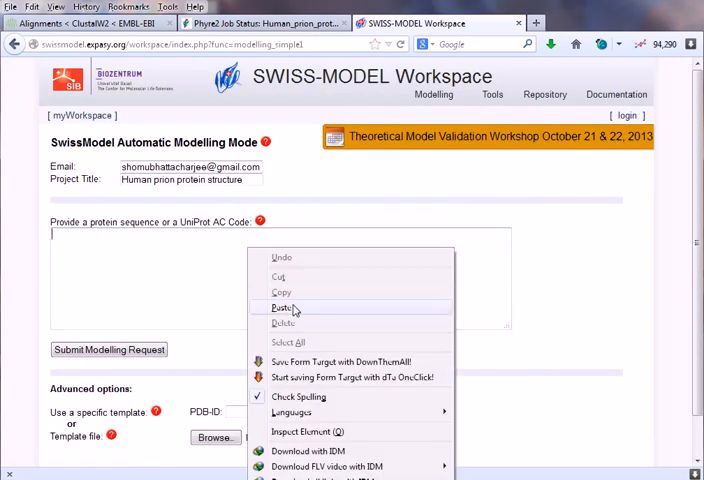
- Paste the human prion protein FASTA sequence into the sequence box and submit the modelling request
click(284, 308)
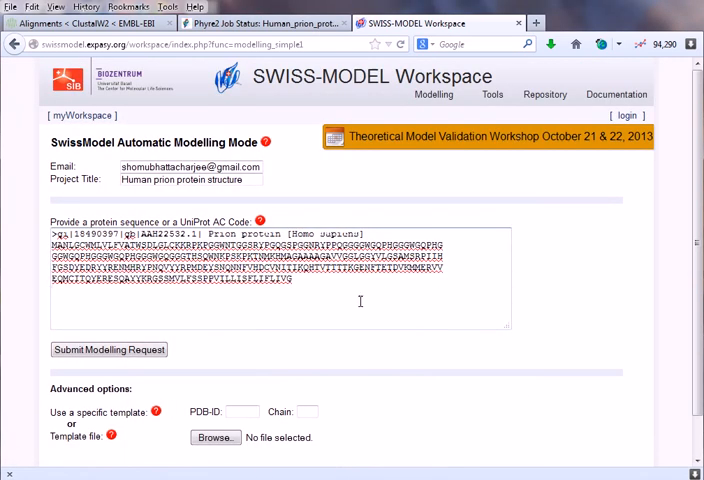
scroll(down, 3)
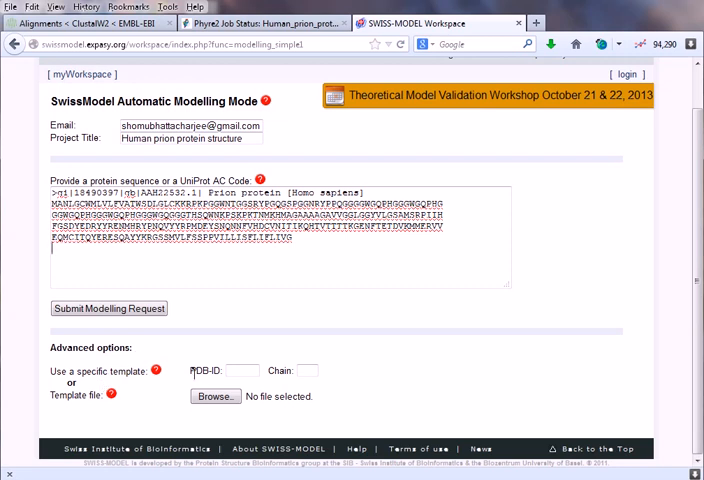
double_click(196, 370)
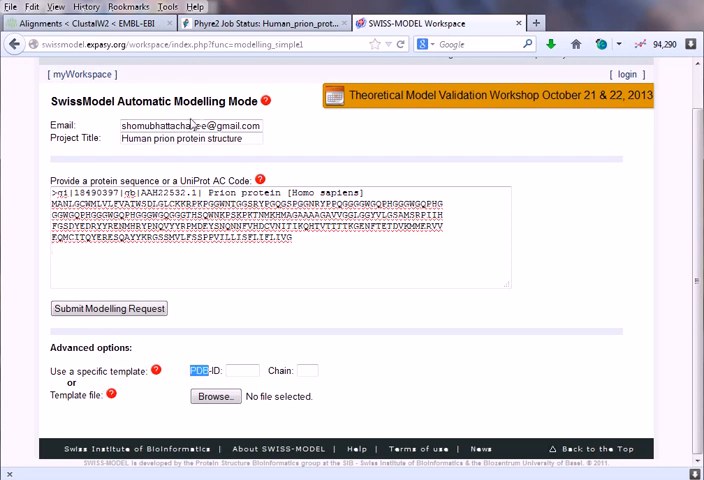
click(240, 372)
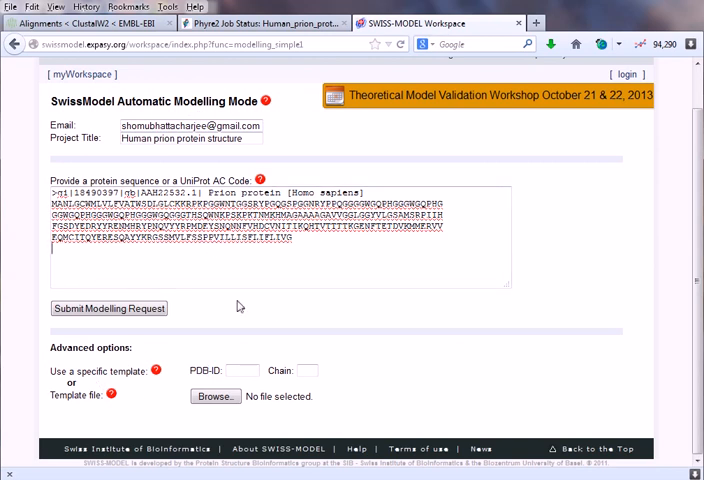
scroll(up, 3)
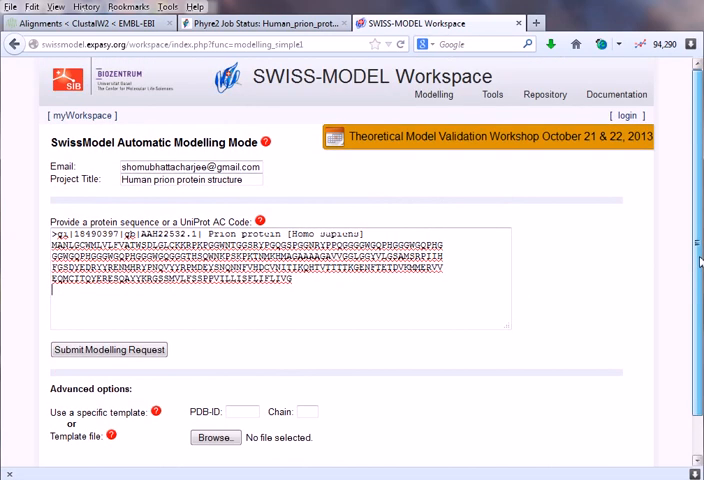
scroll(down, 3)
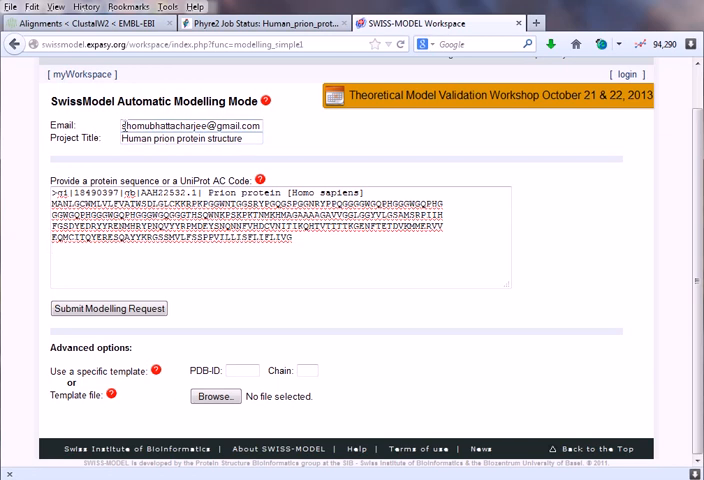
click(108, 308)
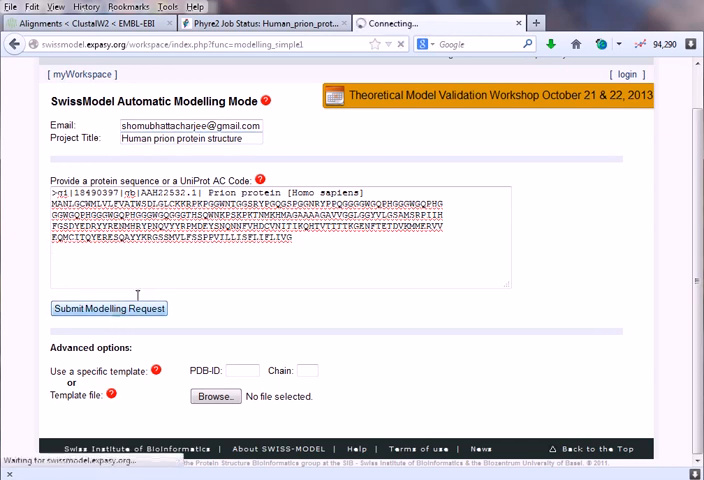
click(108, 308)
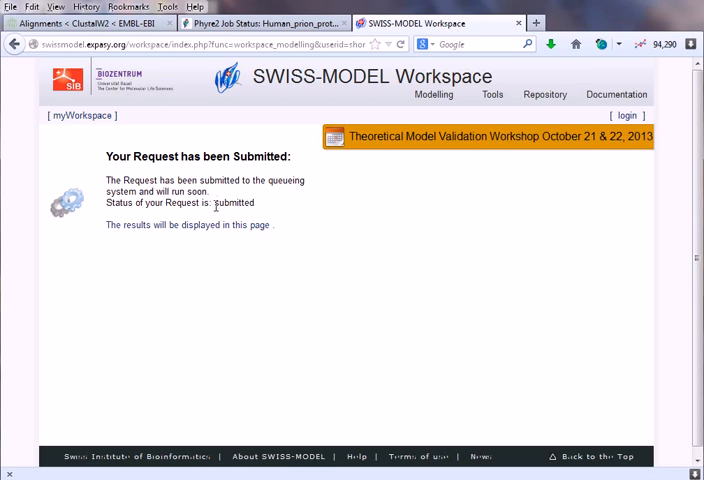
mouse_move(268, 244)
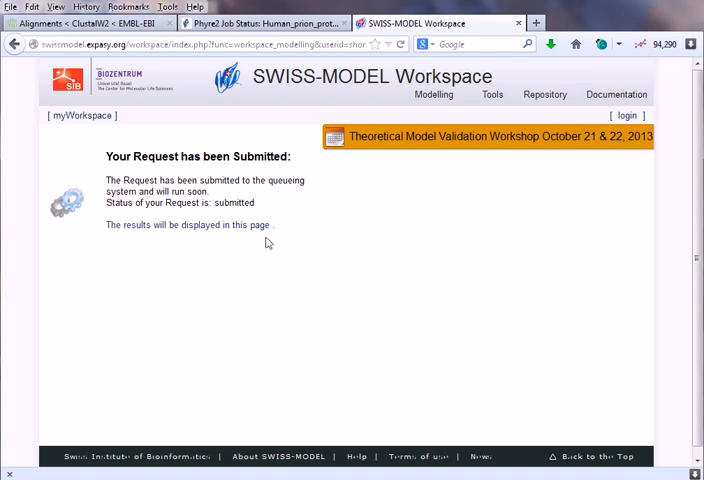
mouse_move(272, 236)
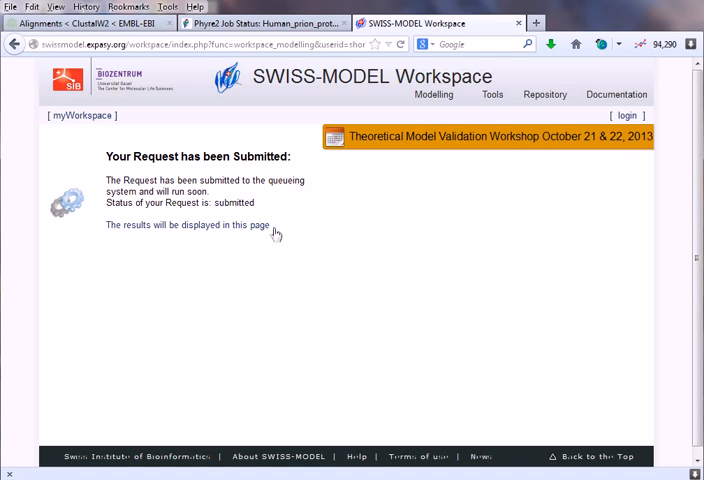
mouse_move(198, 230)
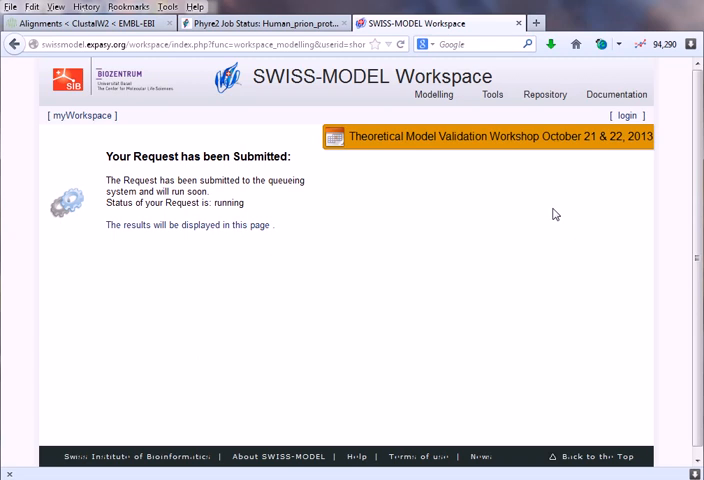
mouse_move(548, 238)
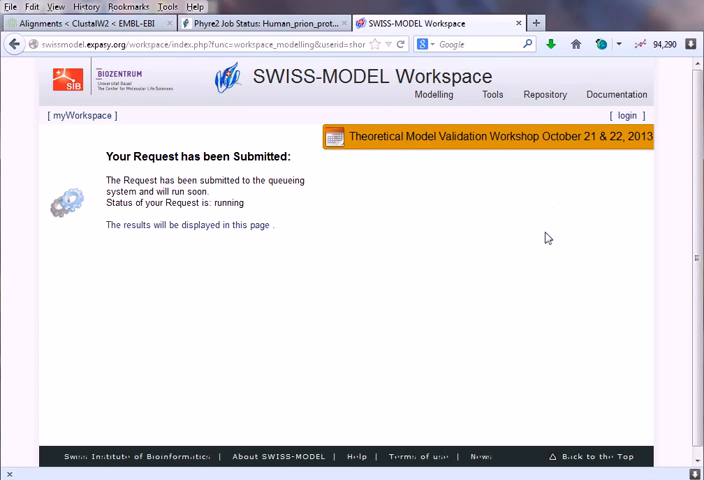
mouse_move(492, 250)
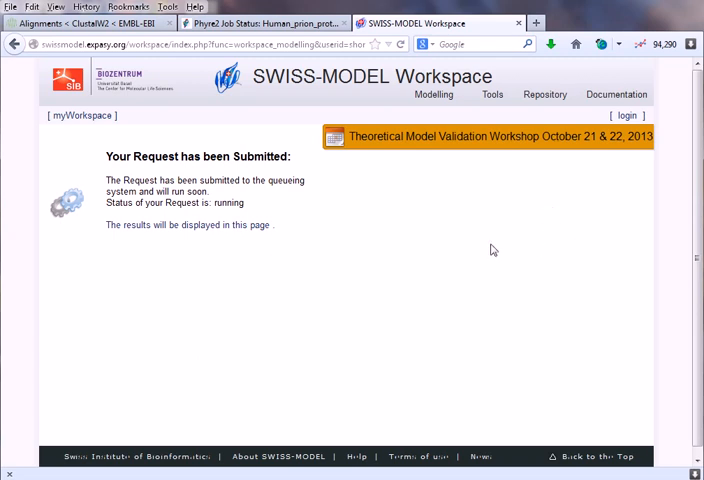
mouse_move(464, 246)
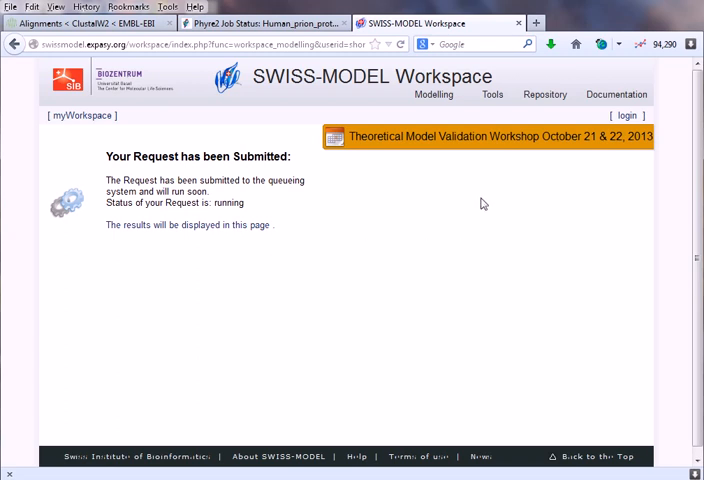
mouse_move(436, 200)
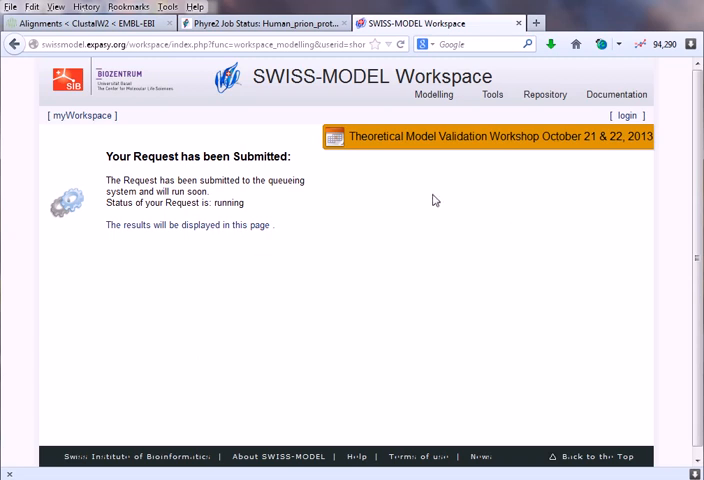
mouse_move(456, 200)
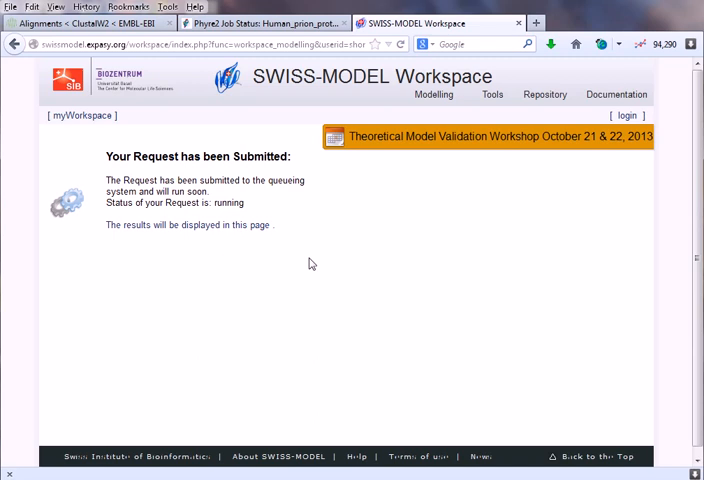
- Check the Phyre2 job status tab, then return to the SWISS-MODEL tab and reach the finished model summary
click(270, 24)
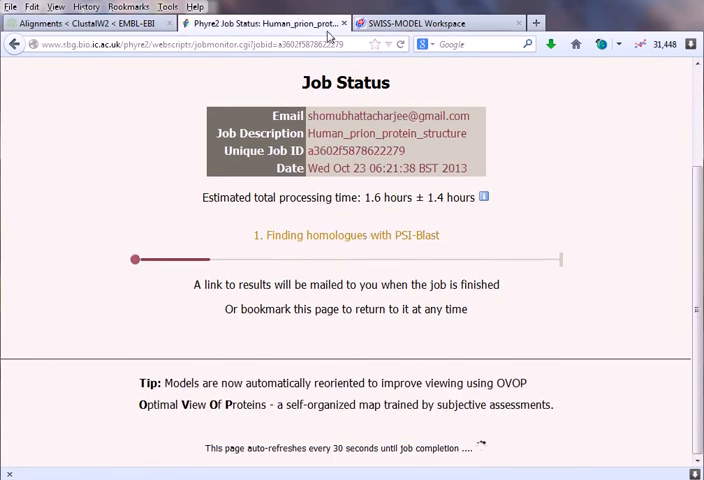
click(440, 22)
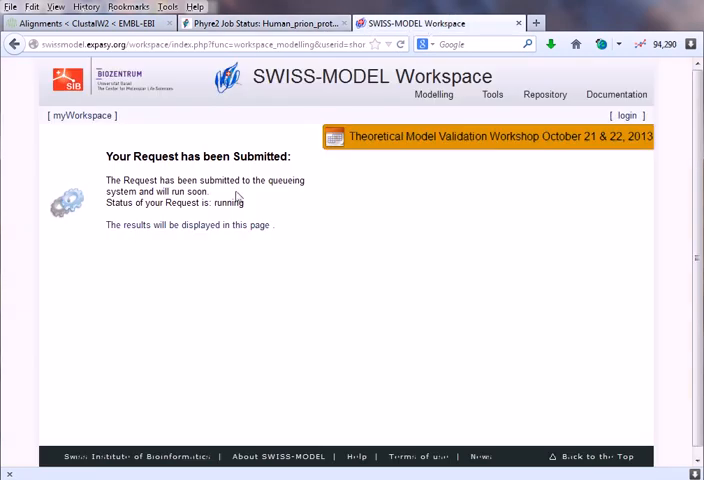
mouse_move(170, 204)
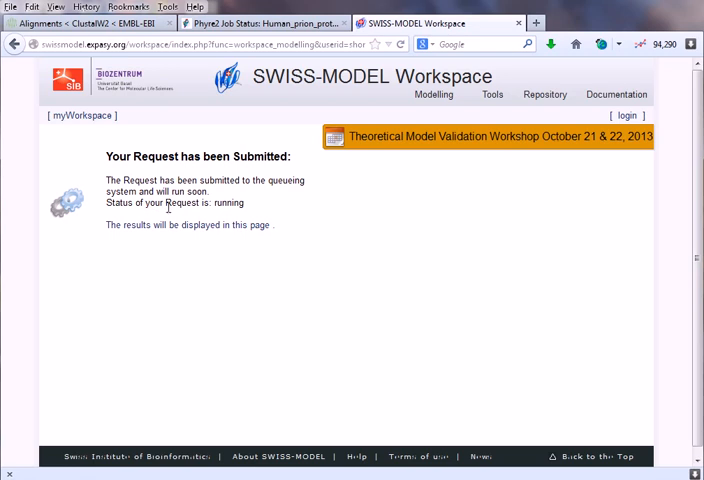
double_click(228, 204)
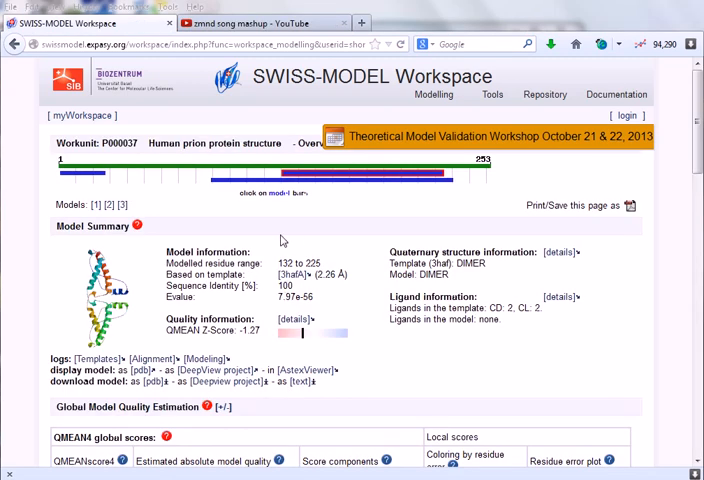
mouse_move(362, 208)
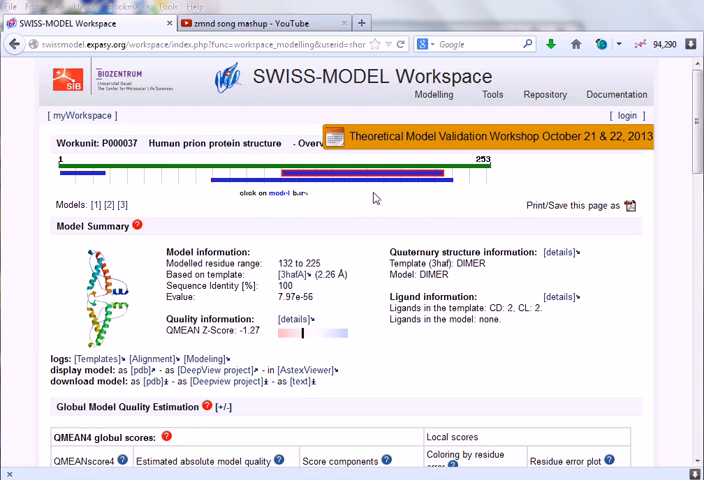
mouse_move(250, 224)
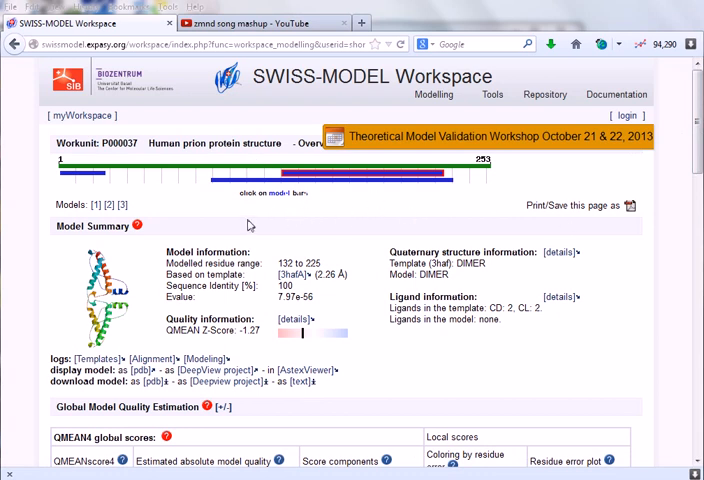
mouse_move(644, 184)
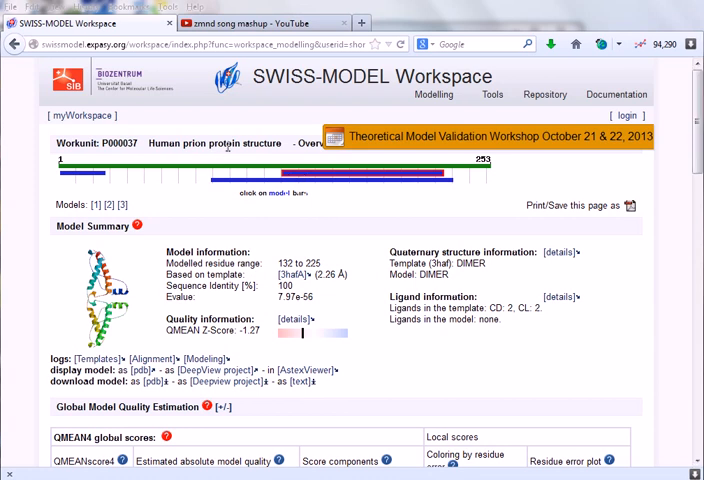
- Return to the top of the prion model result page and allow the blocked Java 3D viewer to run
double_click(192, 144)
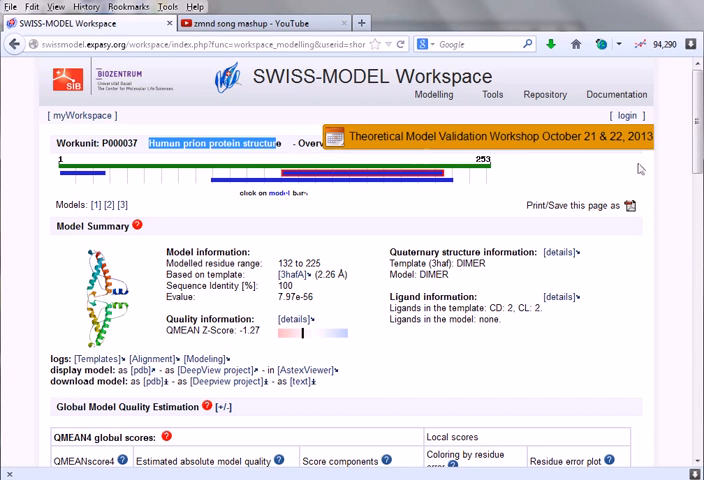
scroll(down, 3)
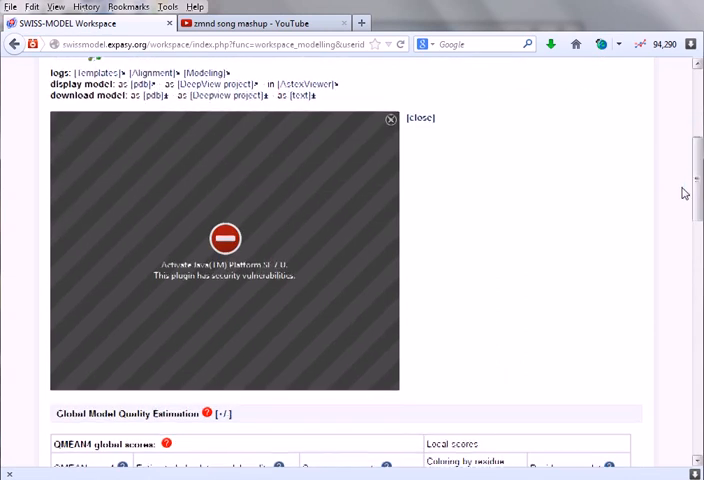
click(224, 238)
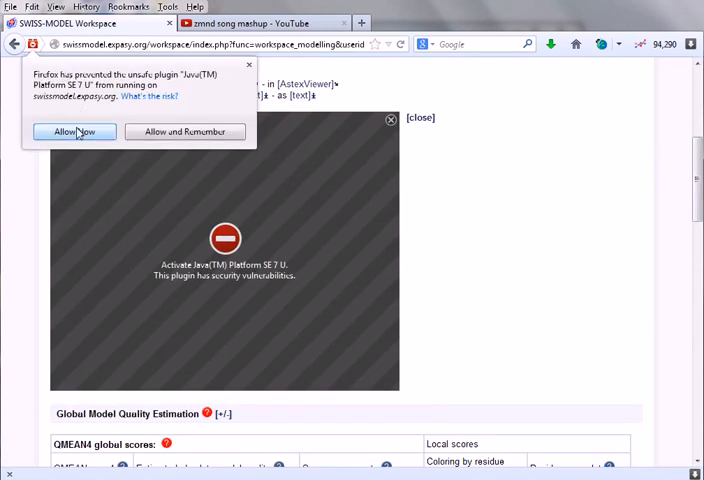
click(72, 132)
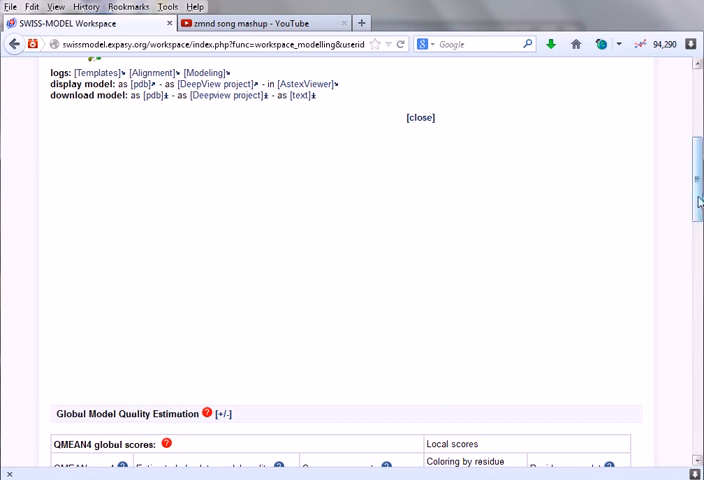
- Scroll through the QMEAN4 scores, Z-score table and Anolea/QMEAN residue plots down to the log headings
scroll(down, 3)
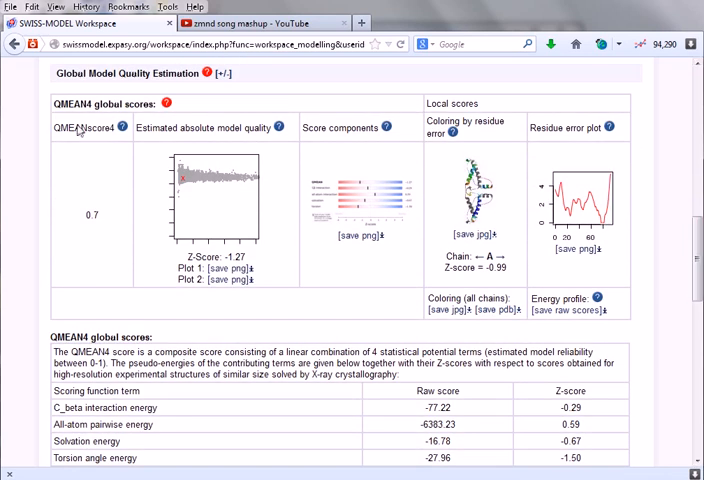
mouse_move(318, 148)
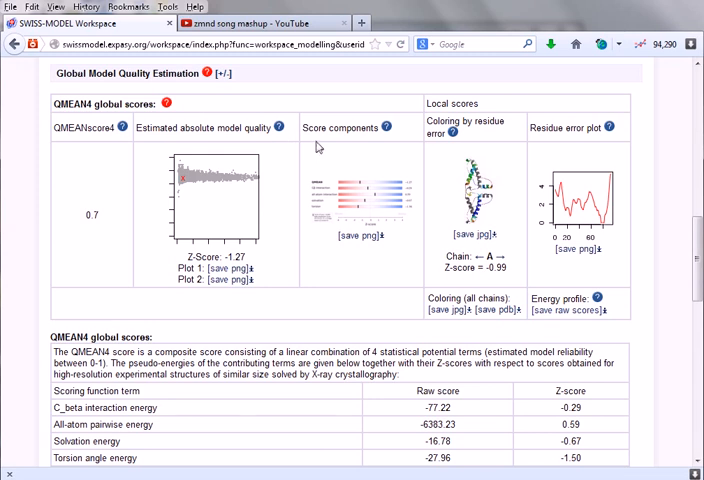
mouse_move(690, 196)
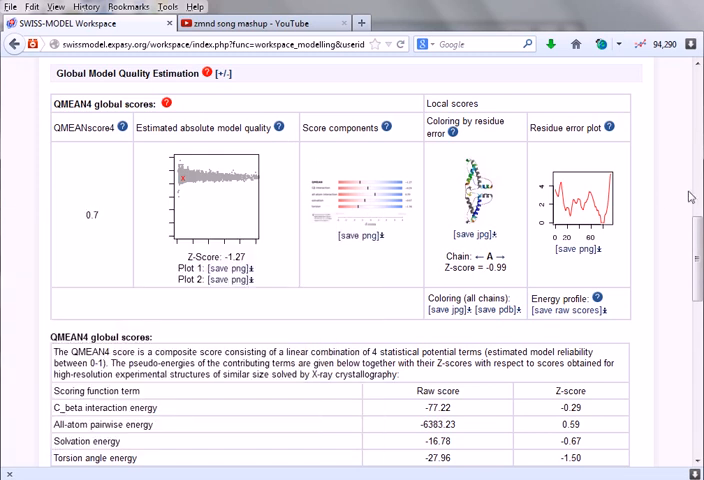
scroll(down, 3)
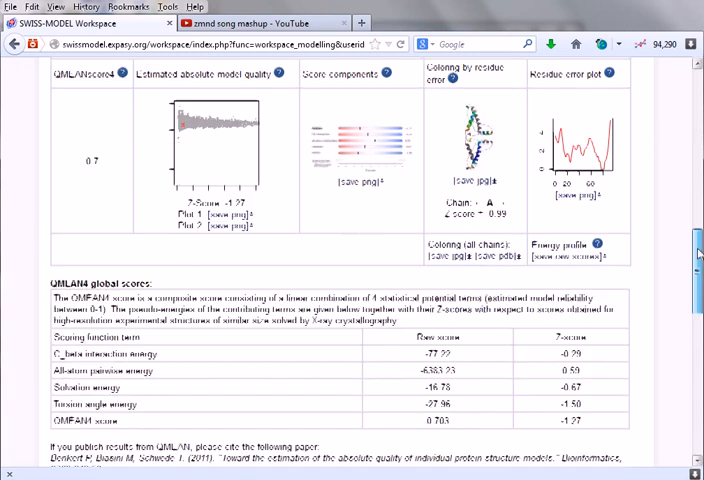
scroll(down, 3)
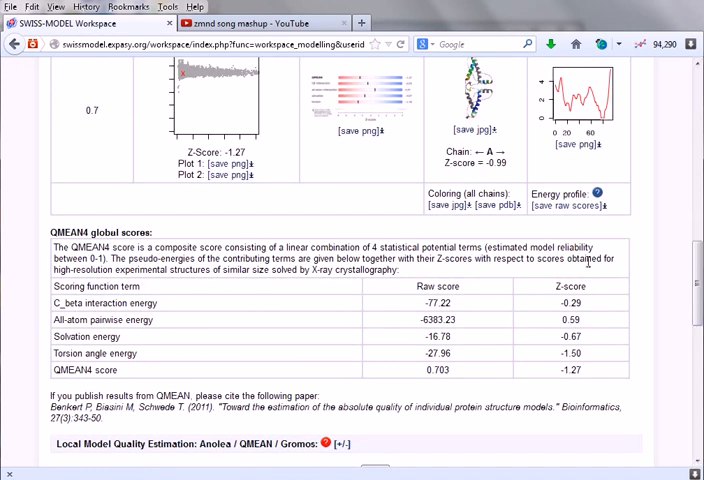
mouse_move(592, 316)
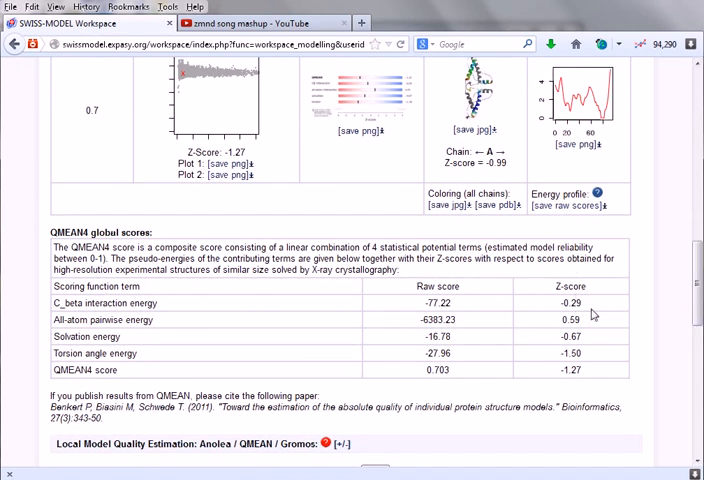
mouse_move(416, 326)
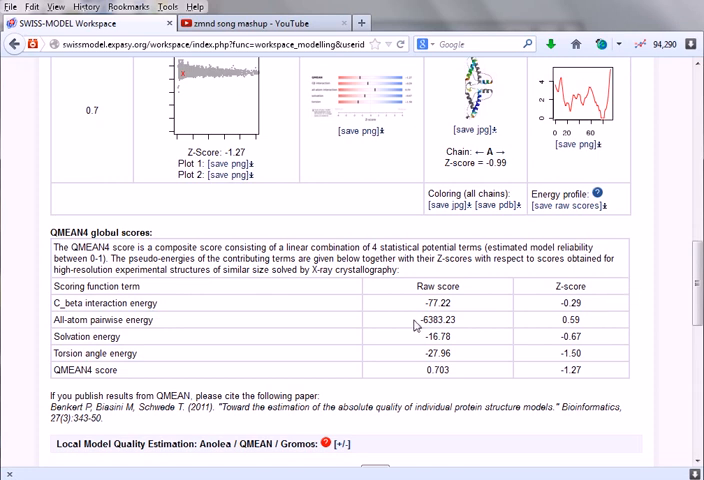
scroll(down, 3)
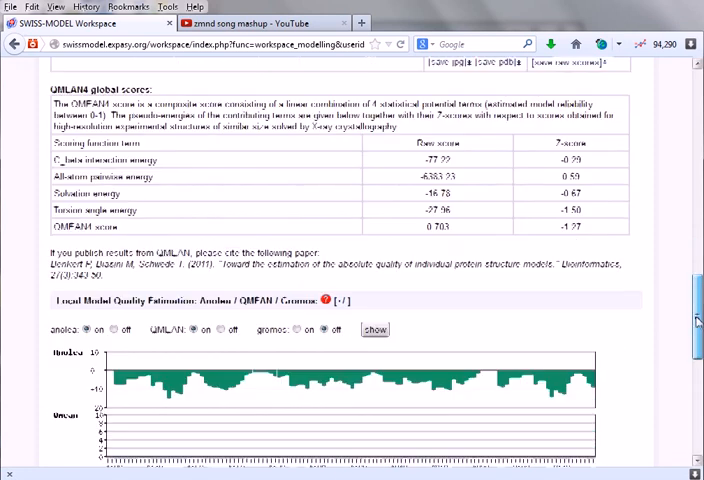
scroll(down, 3)
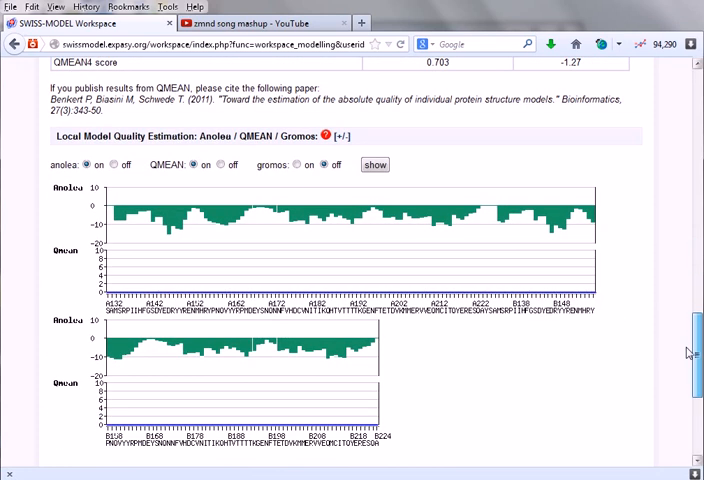
scroll(down, 3)
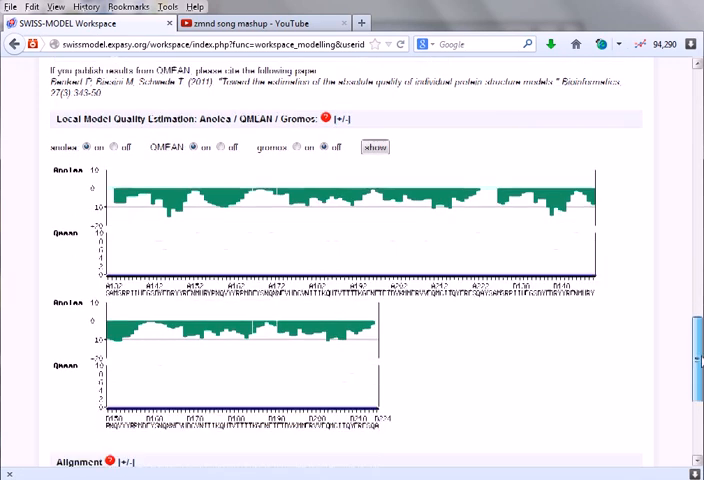
scroll(down, 3)
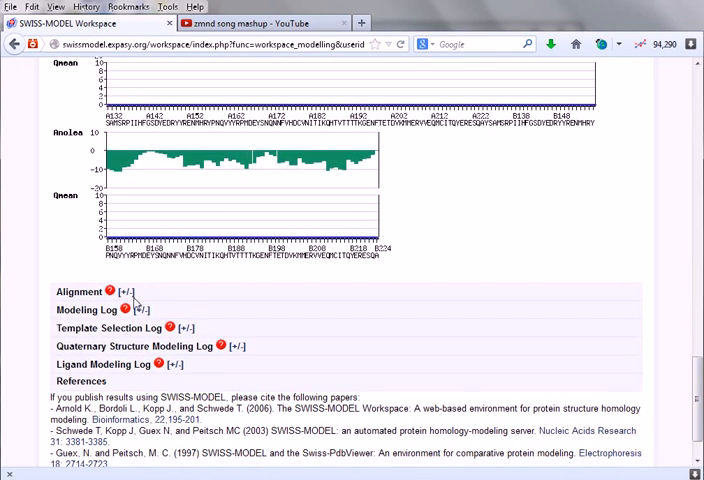
- Expand the target–template alignment and the Modeling Log sections to show their details
click(128, 292)
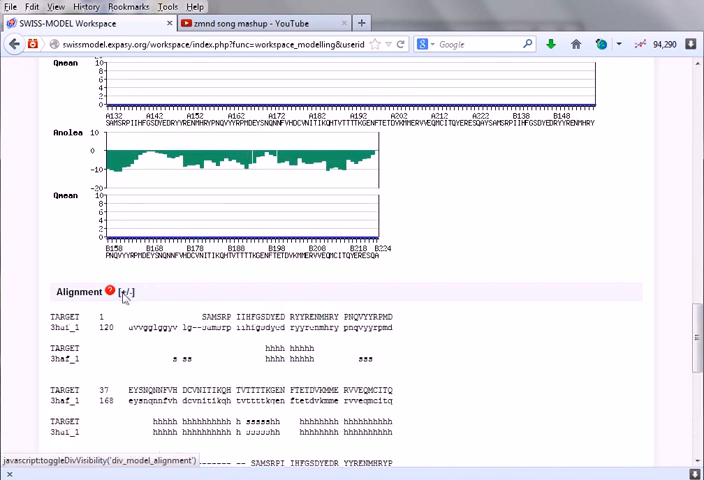
scroll(down, 3)
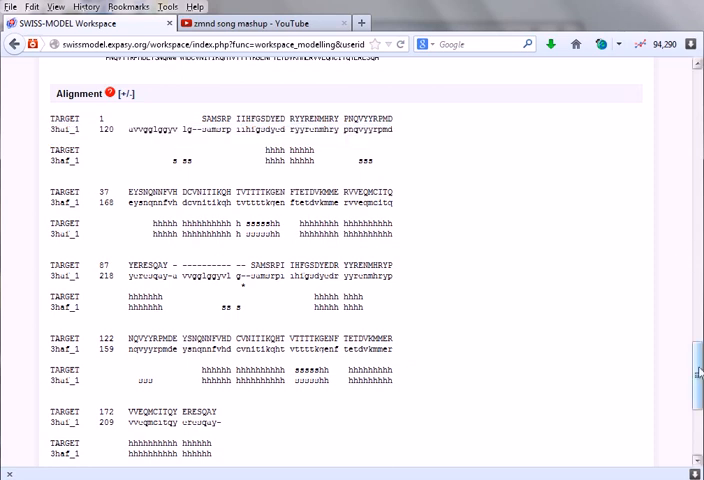
scroll(down, 3)
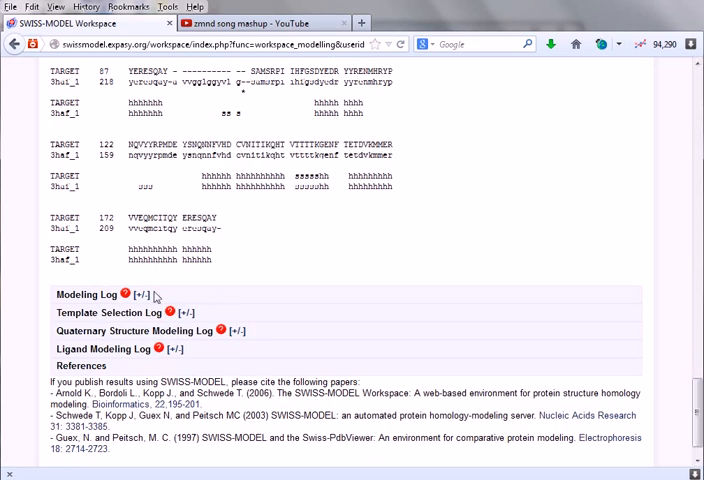
click(144, 294)
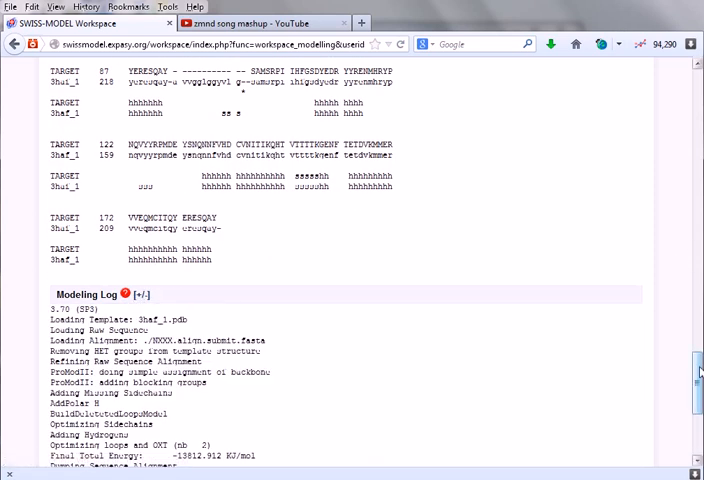
scroll(down, 3)
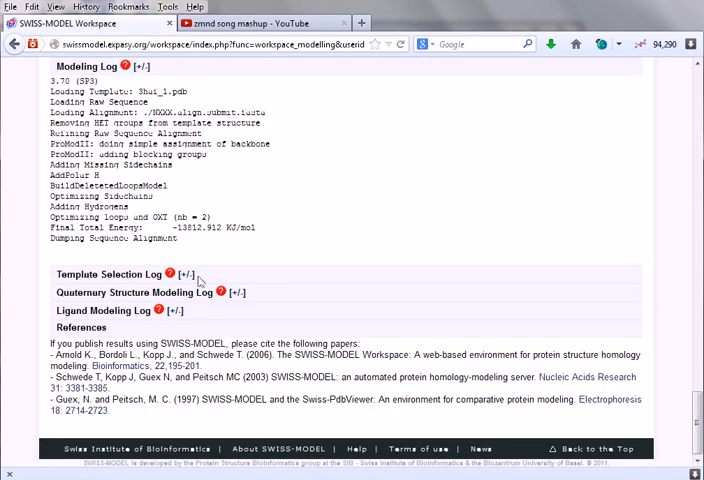
- Expand the Template Selection Log and review it down to the ligand log before scrolling back up
click(188, 274)
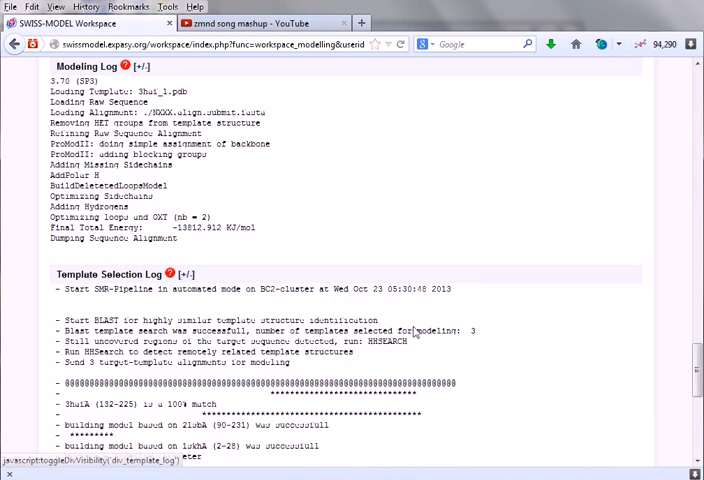
scroll(down, 3)
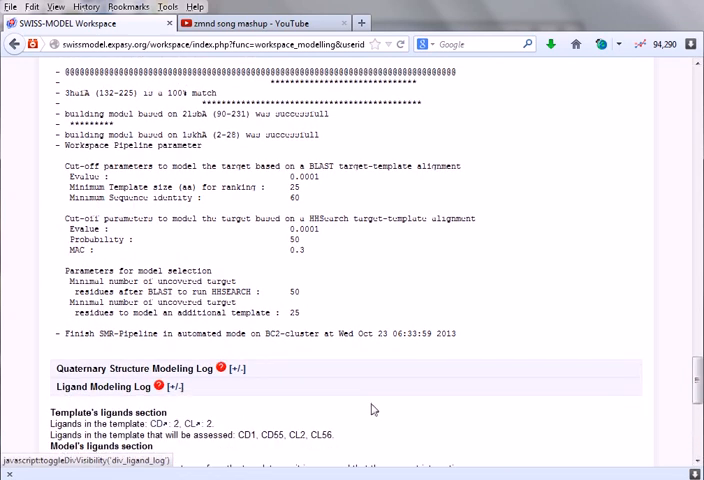
scroll(down, 3)
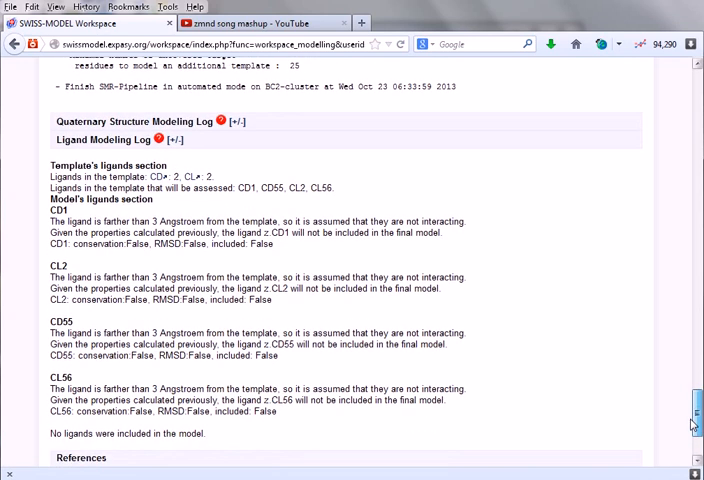
scroll(up, 3)
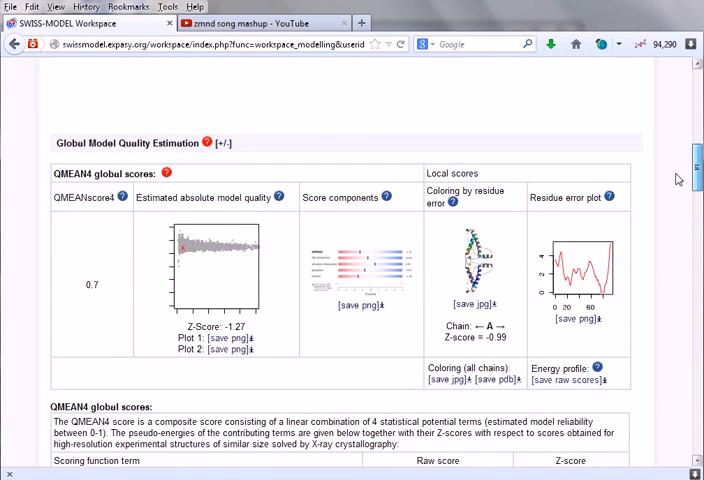
mouse_move(388, 216)
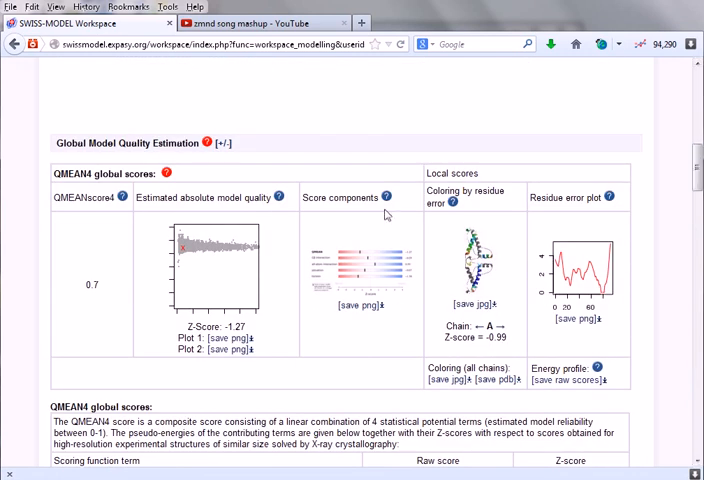
mouse_move(532, 230)
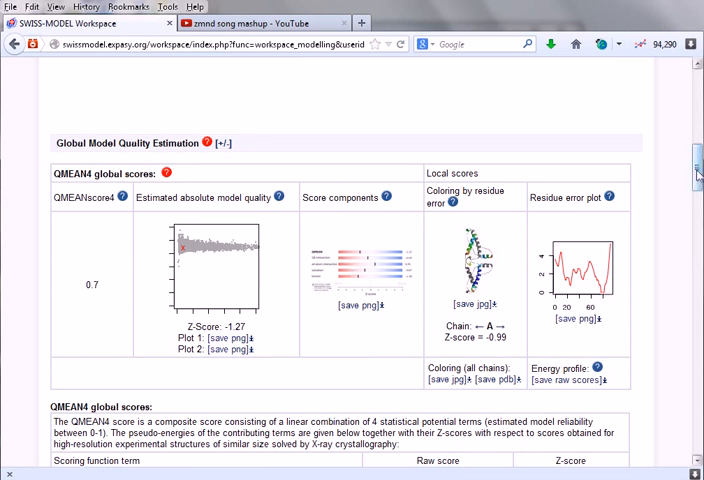
scroll(down, 3)
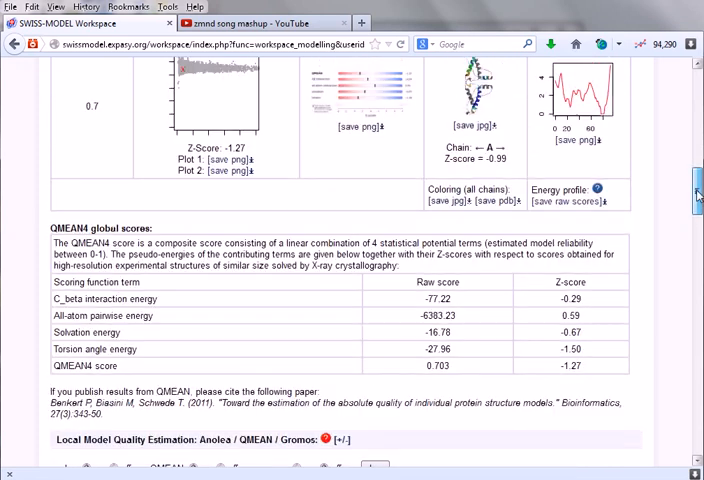
scroll(up, 3)
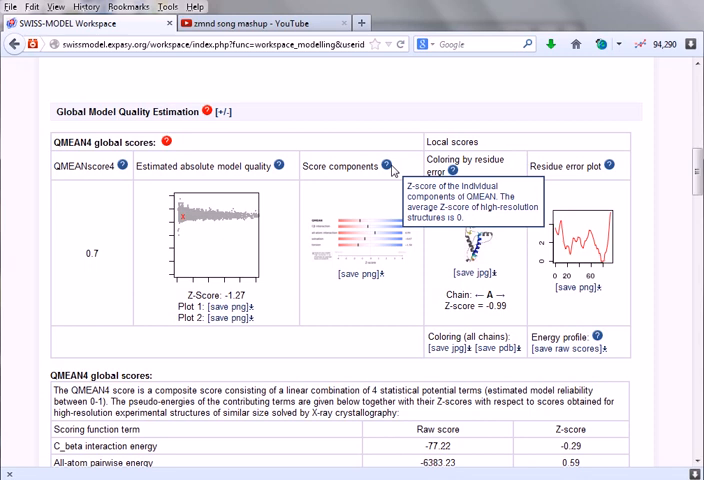
scroll(down, 3)
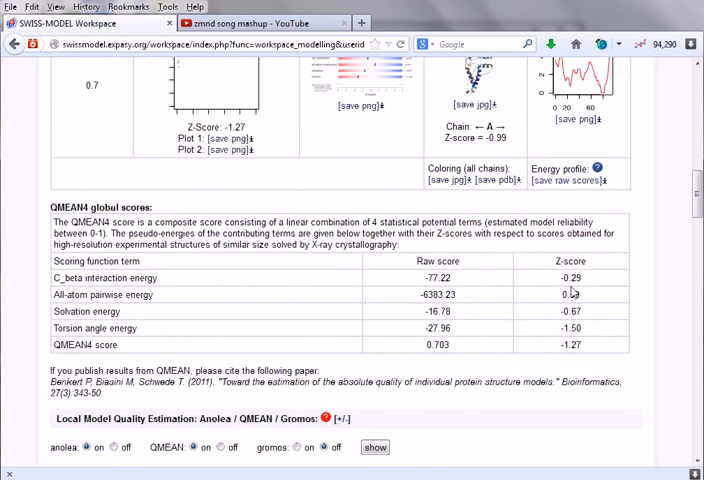
scroll(up, 3)
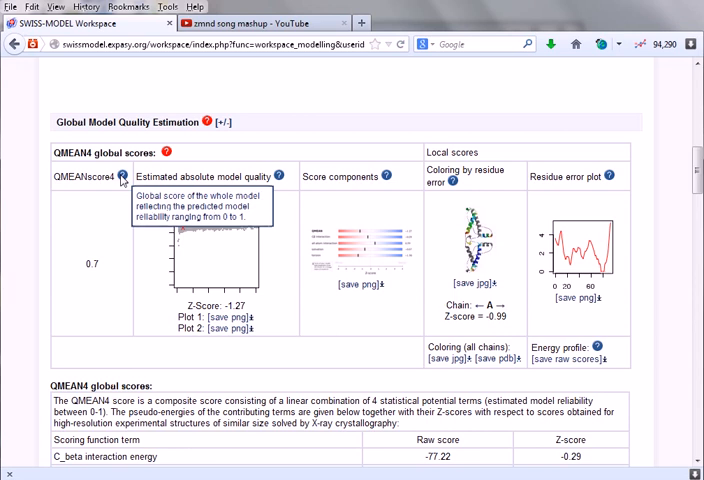
scroll(down, 3)
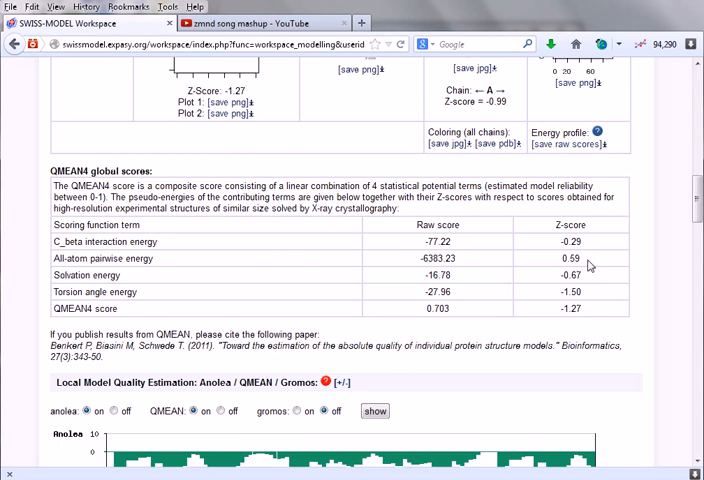
double_click(572, 258)
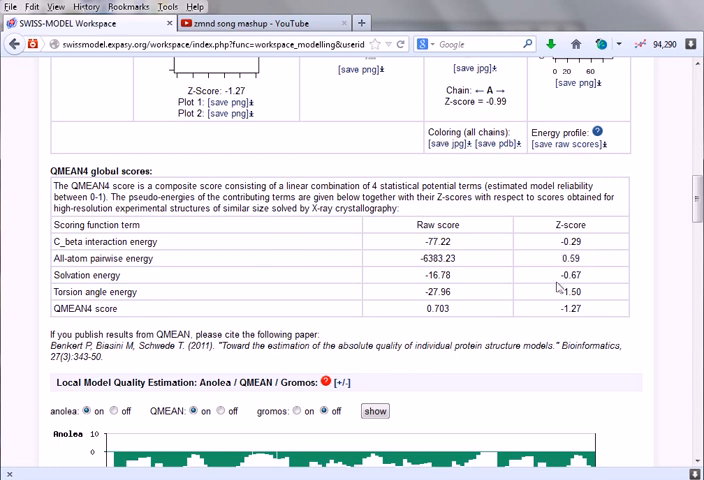
mouse_move(590, 244)
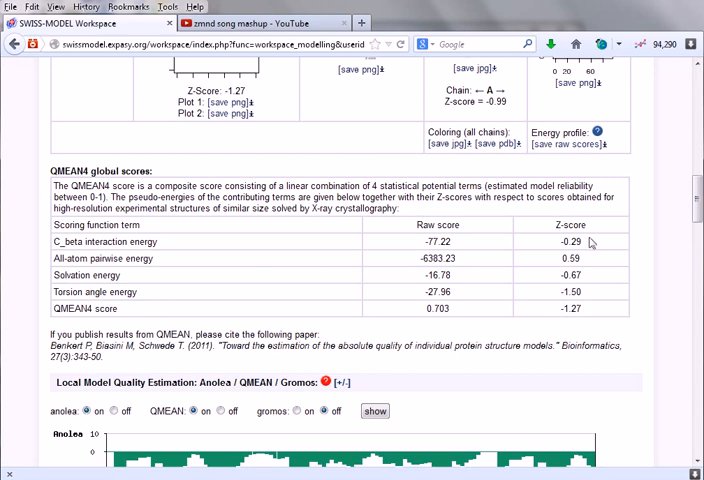
mouse_move(536, 312)
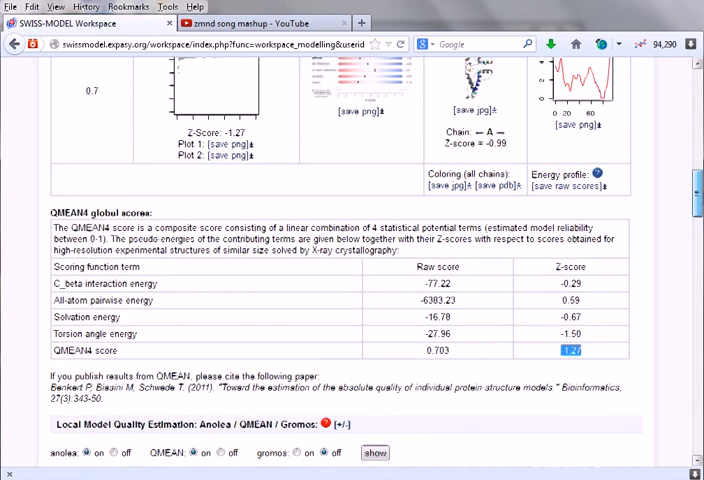
scroll(up, 3)
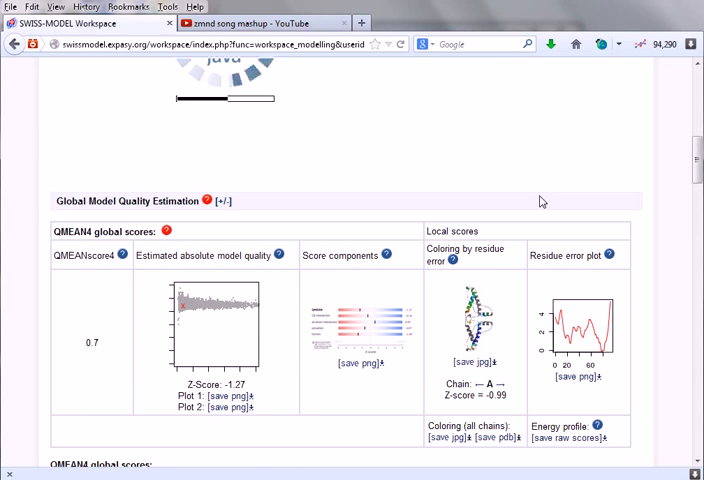
mouse_move(644, 250)
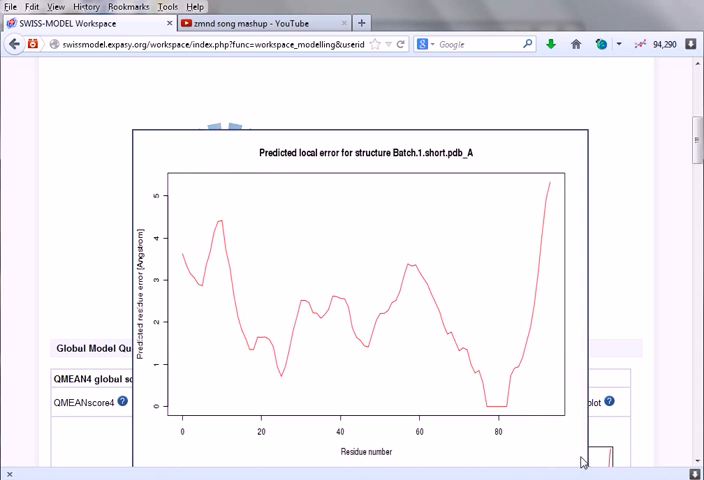
mouse_move(358, 456)
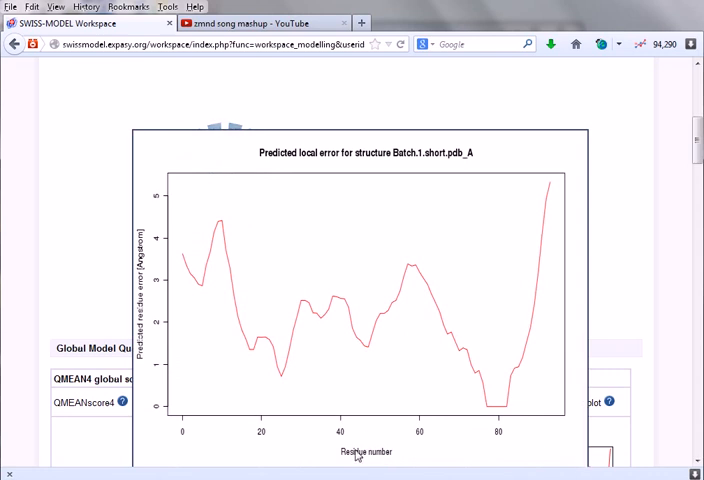
mouse_move(148, 312)
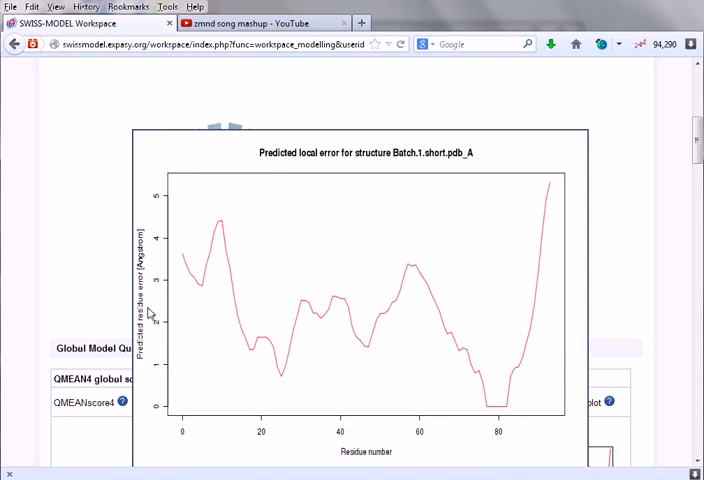
mouse_move(200, 320)
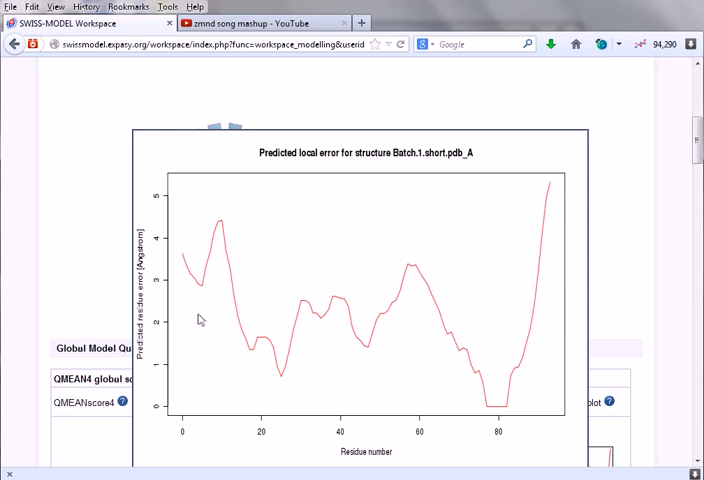
mouse_move(192, 414)
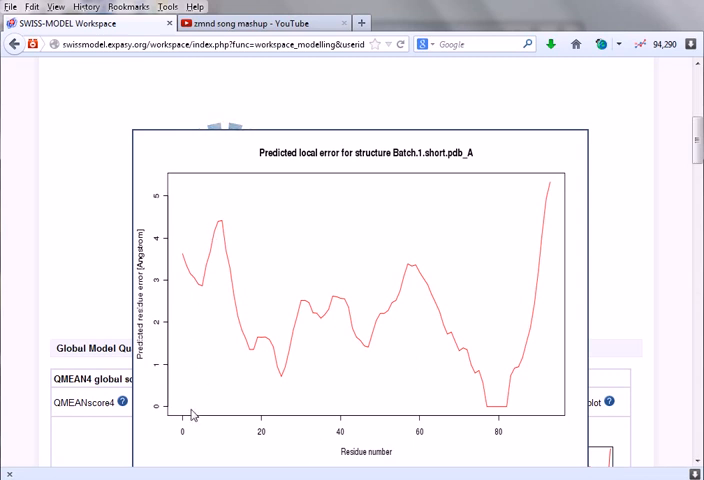
mouse_move(338, 354)
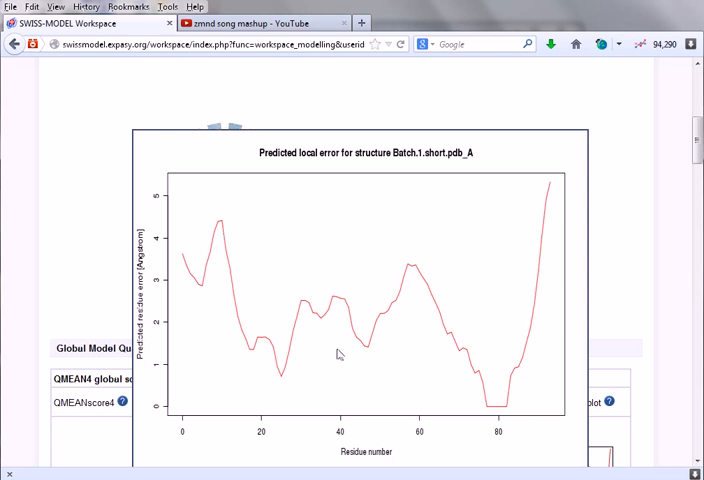
mouse_move(500, 402)
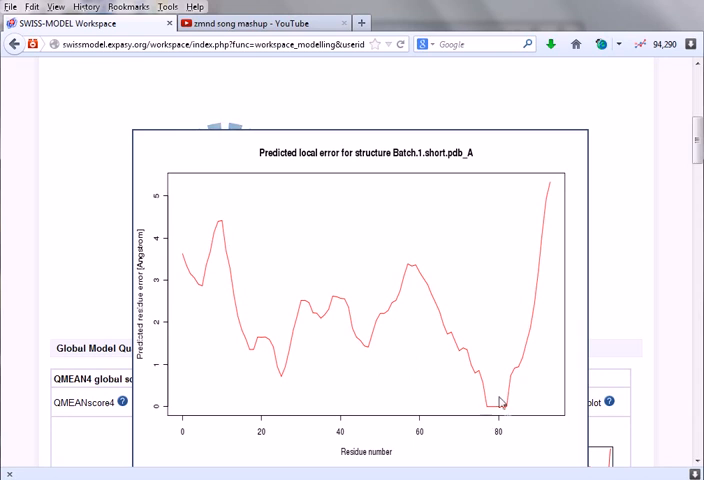
mouse_move(490, 420)
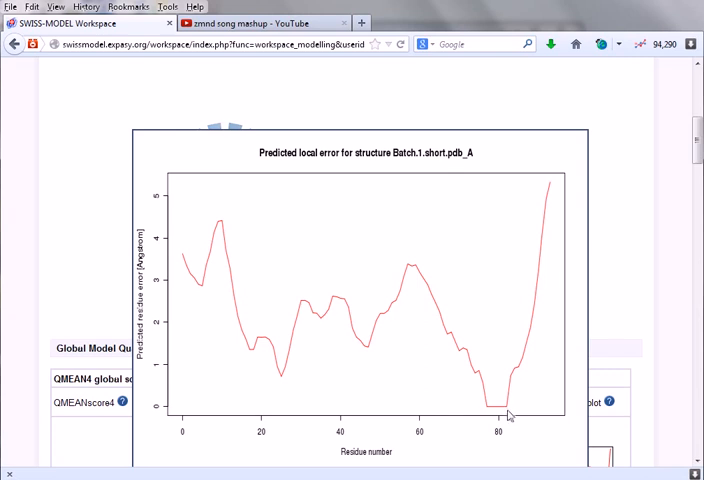
mouse_move(558, 252)
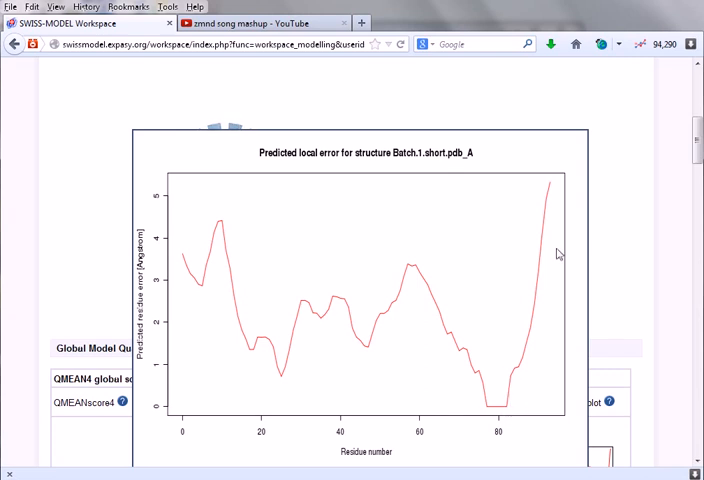
mouse_move(200, 246)
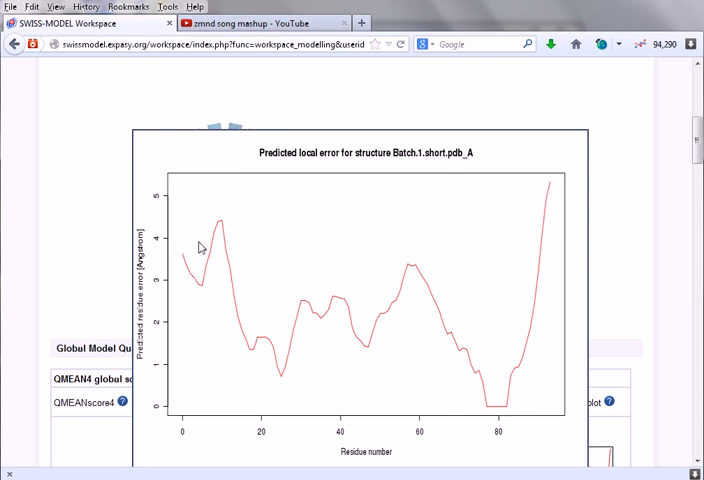
mouse_move(536, 392)
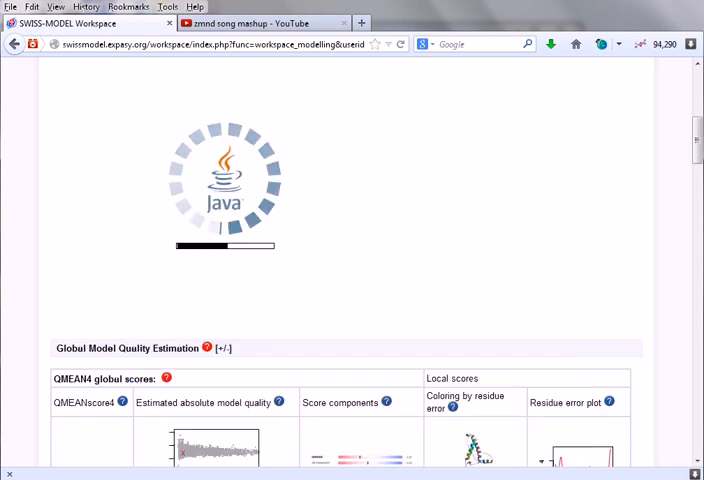
- Scroll around the rainbow-coloured ribbon 3D model view above the quality section
scroll(down, 3)
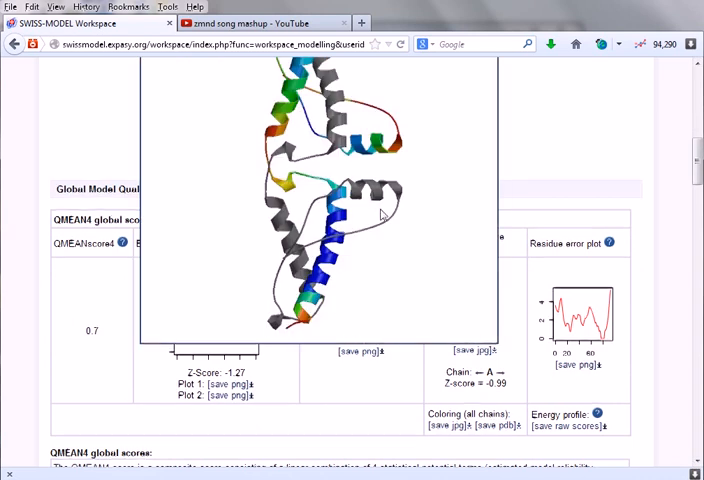
scroll(up, 3)
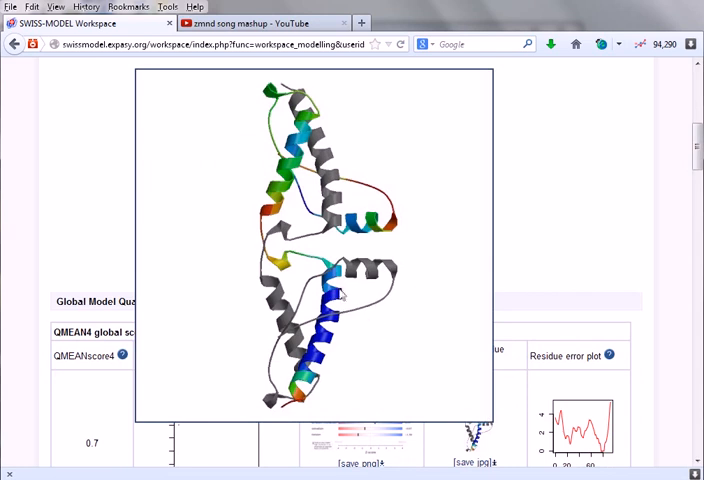
mouse_move(360, 304)
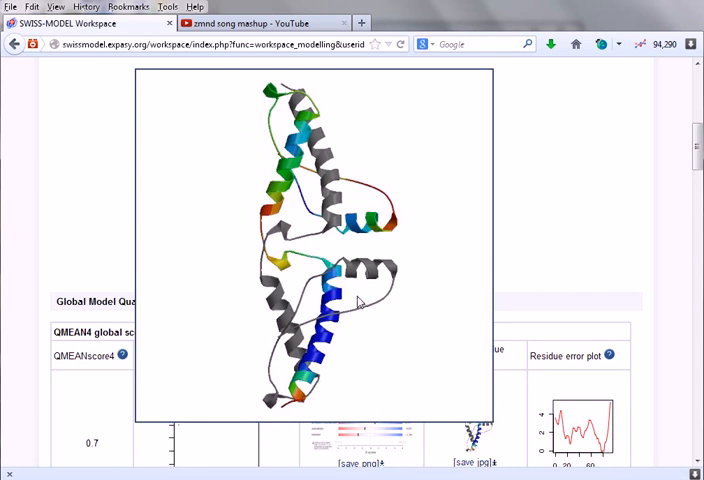
mouse_move(344, 296)
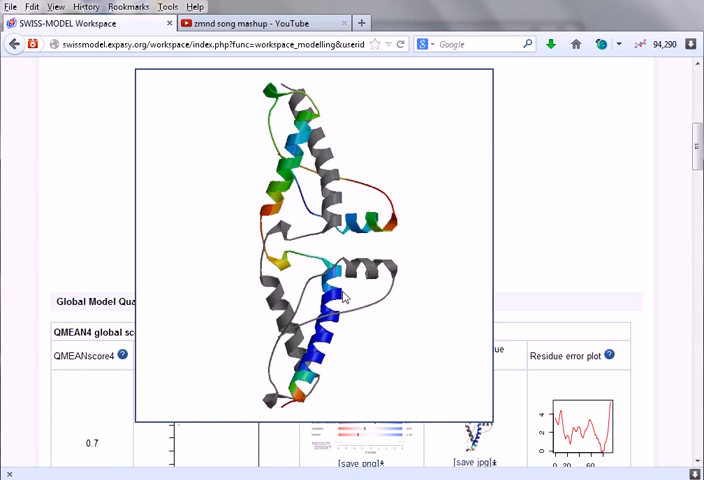
mouse_move(280, 216)
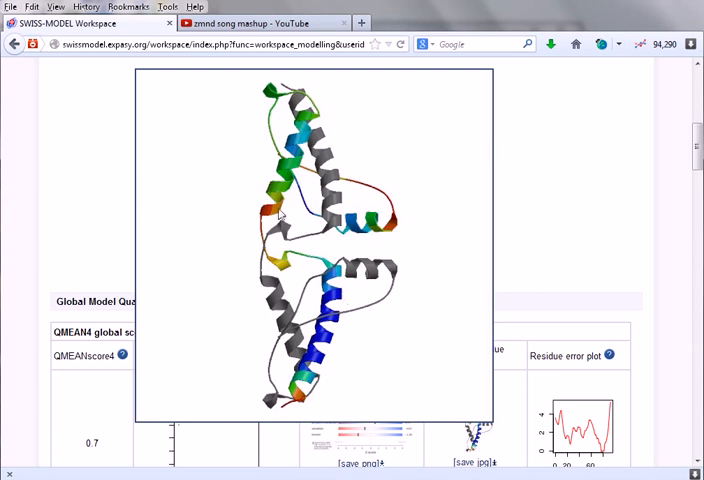
mouse_move(292, 256)
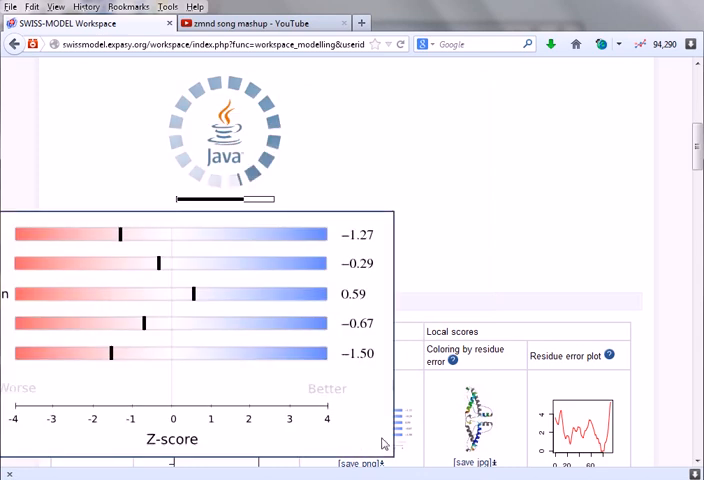
mouse_move(190, 444)
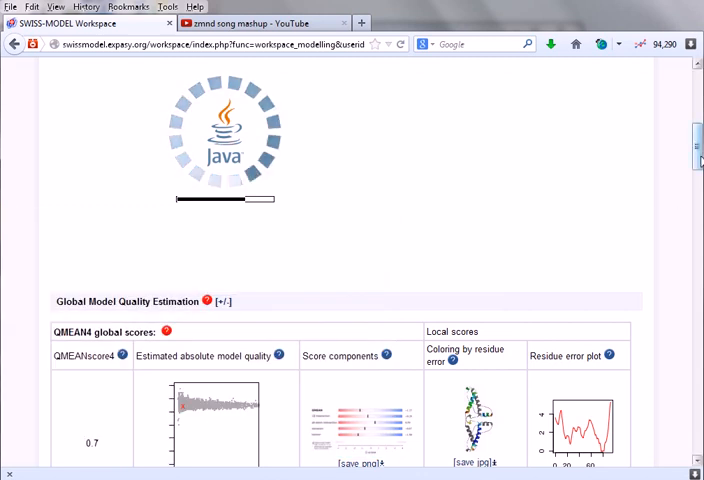
scroll(down, 3)
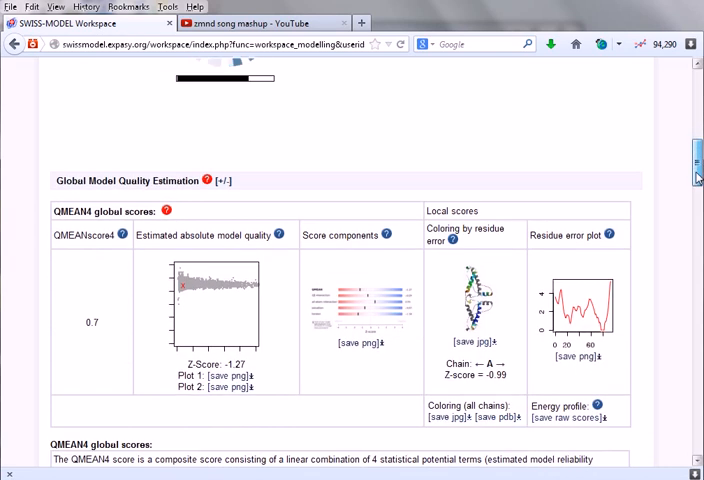
scroll(up, 3)
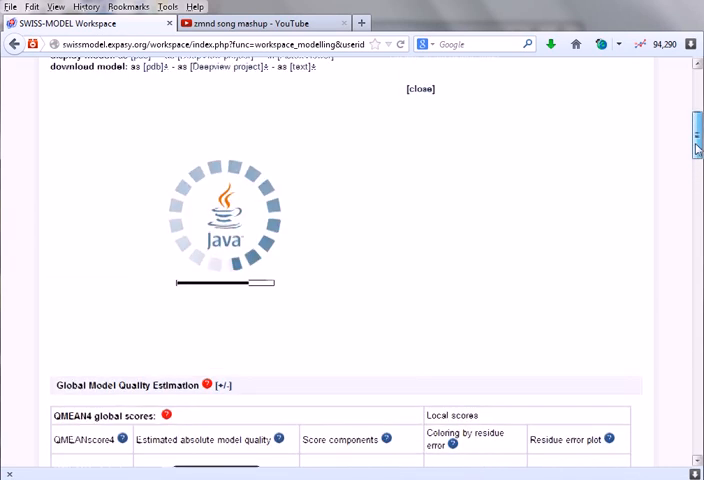
scroll(up, 3)
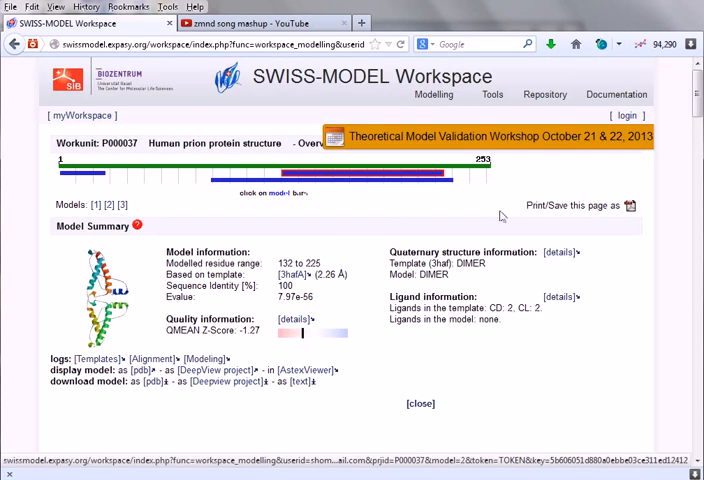
scroll(down, 3)
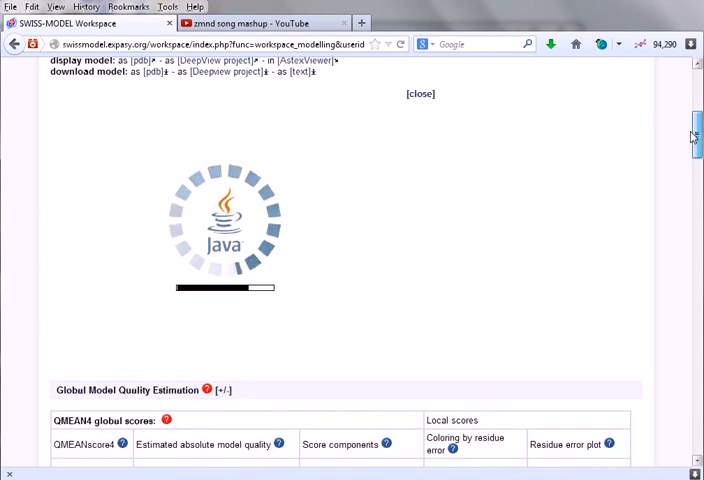
scroll(up, 3)
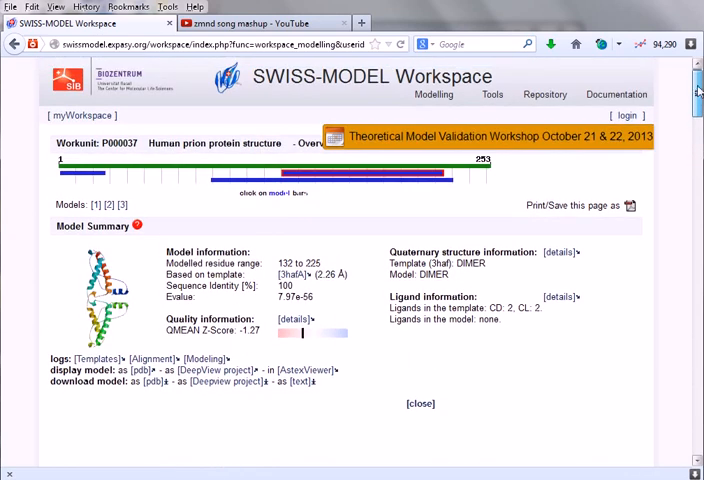